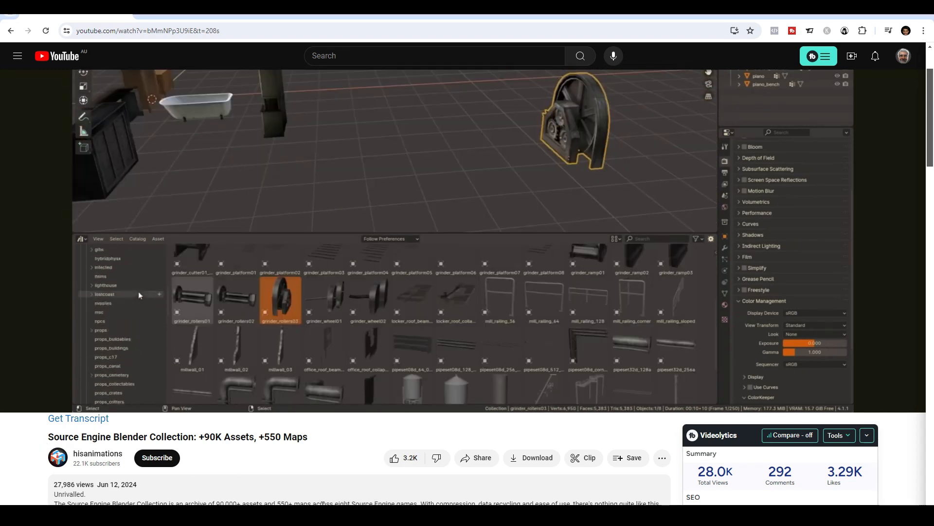
Scroll the readme down to the per-game archive sections including Left 4 Dead 1/2.
{"action": "left_click", "coordinate": [103, 299]}
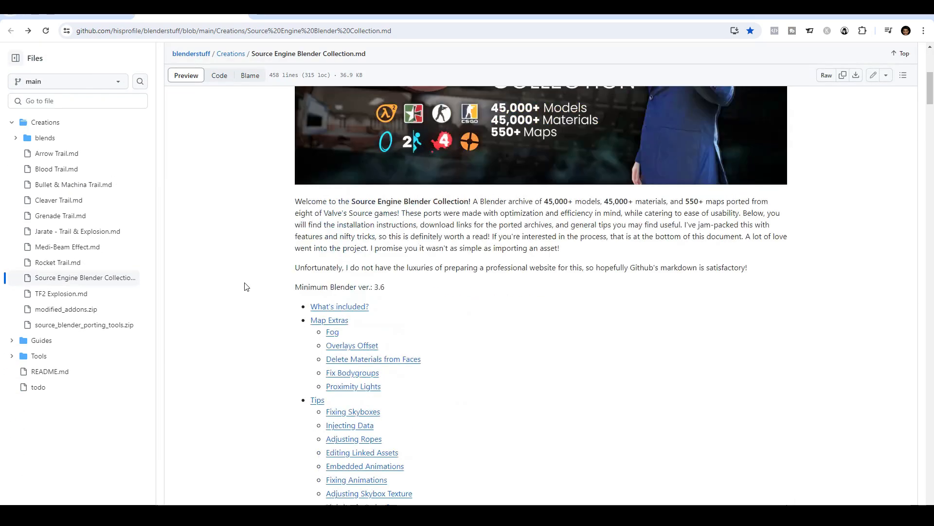
{"action": "scroll", "scroll_direction": "down", "scroll_amount": 3}
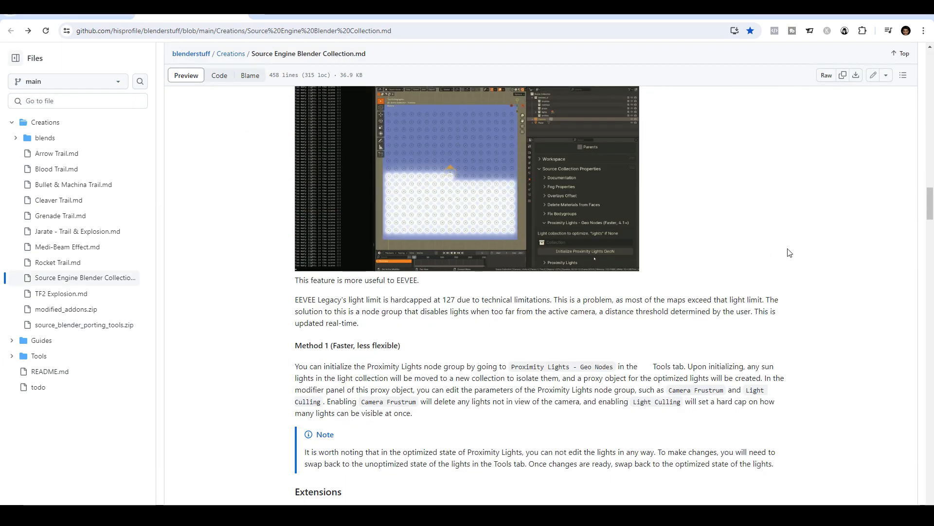
{"action": "scroll", "scroll_direction": "down", "scroll_amount": 3}
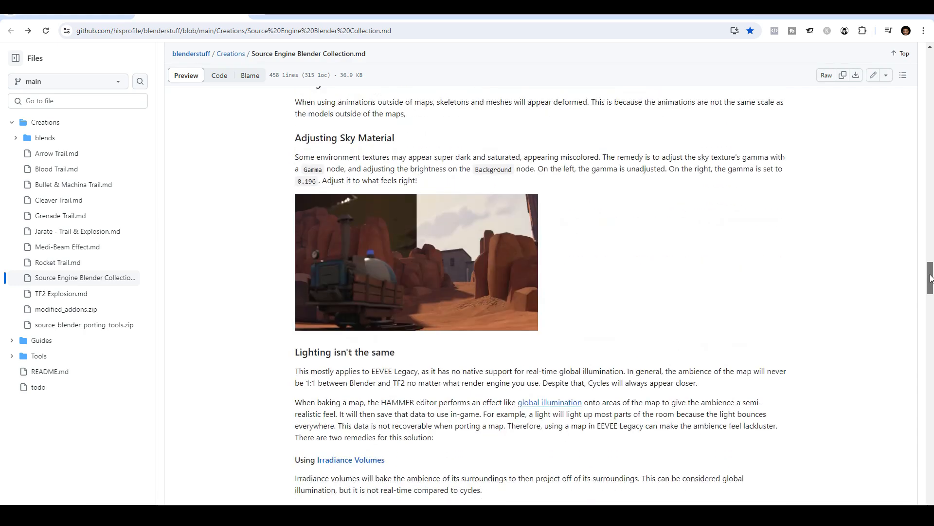
{"action": "scroll", "scroll_direction": "down", "scroll_amount": 3}
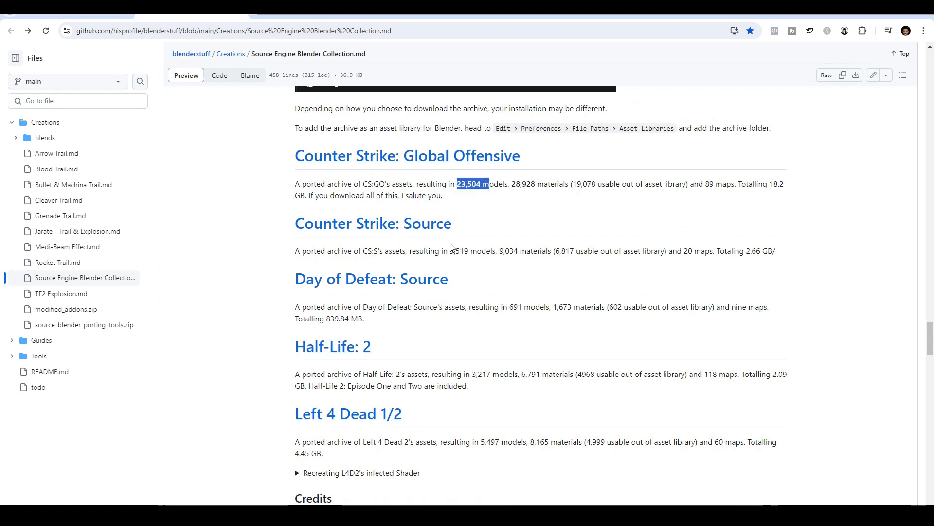
{"action": "scroll", "scroll_direction": "down", "scroll_amount": 3}
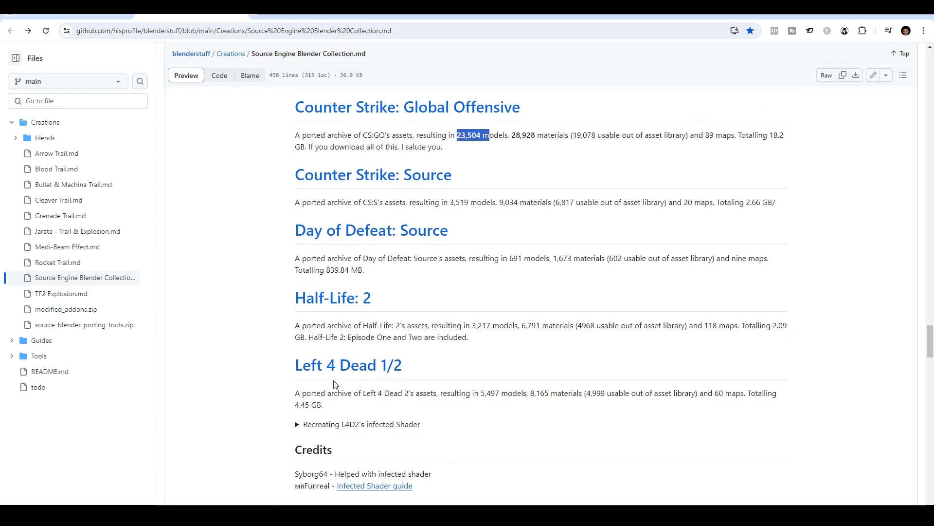
{"action": "mouse_move", "coordinate": [346, 370]}
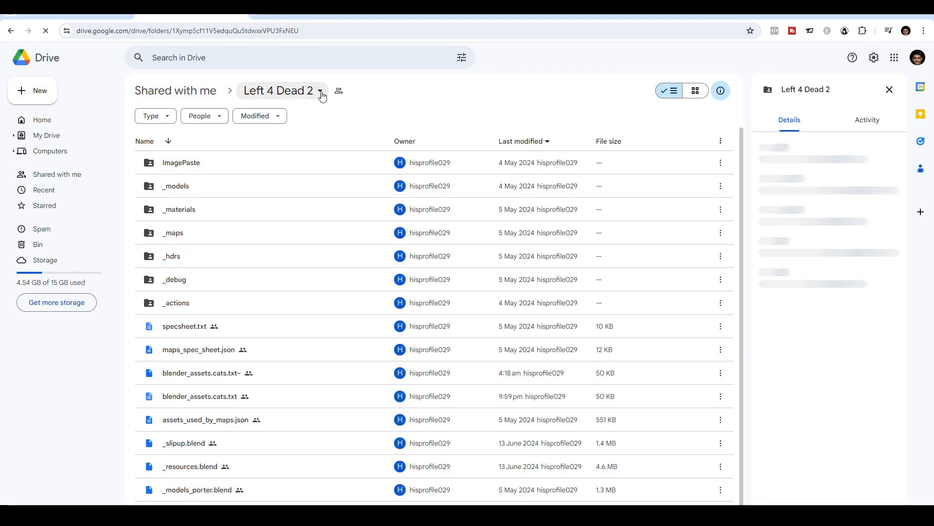
Open the shared Left 4 Dead 2 folder in Google Drive.
{"action": "left_click", "coordinate": [320, 93]}
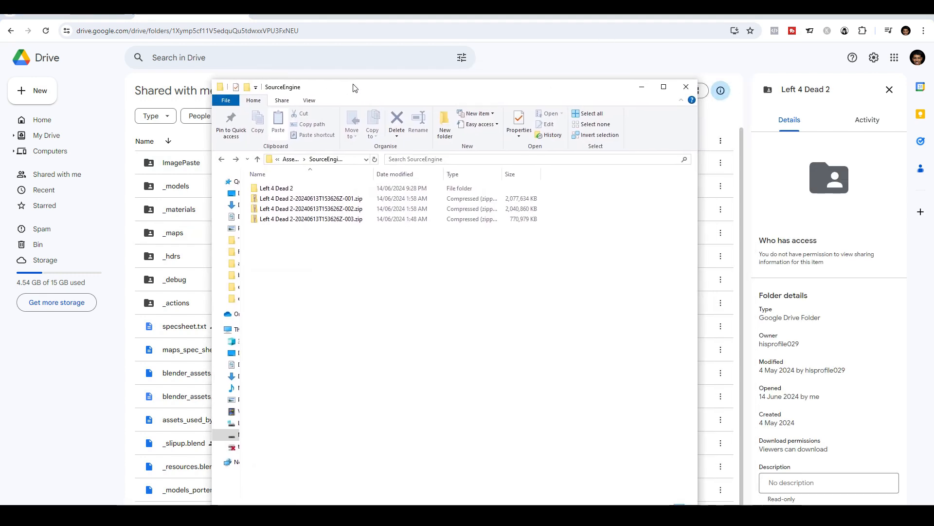
Open the extracted Left 4 Dead 2 folder inside SourceEngine showing its asset subfolders.
{"action": "left_click", "coordinate": [275, 188]}
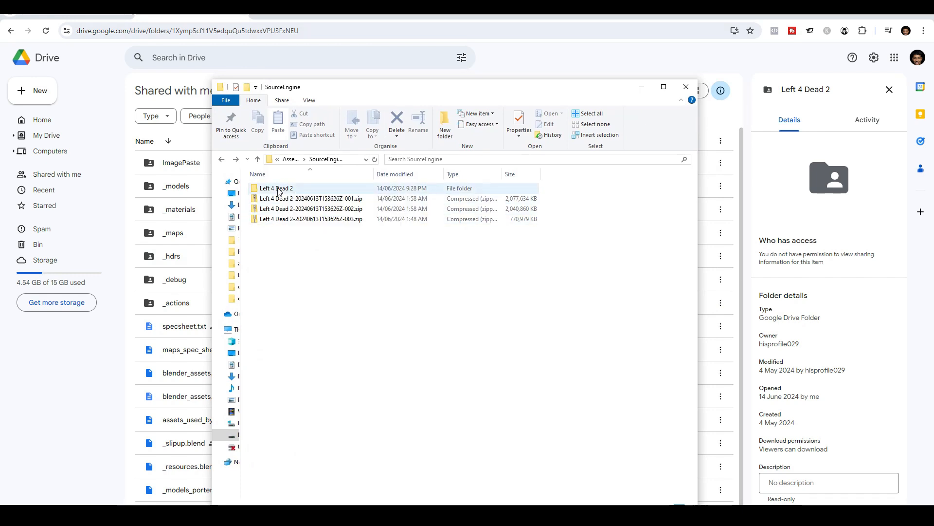
{"action": "double_click", "coordinate": [275, 188]}
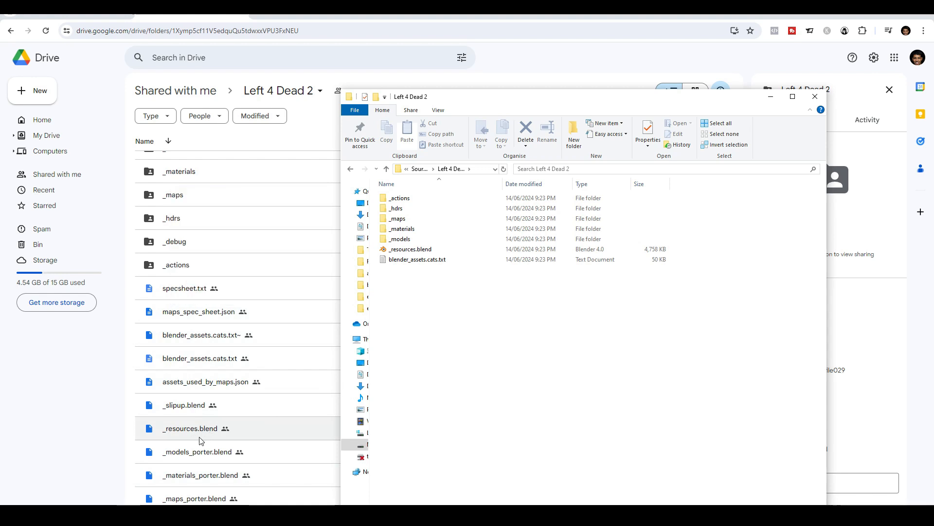
{"action": "left_click", "coordinate": [200, 358]}
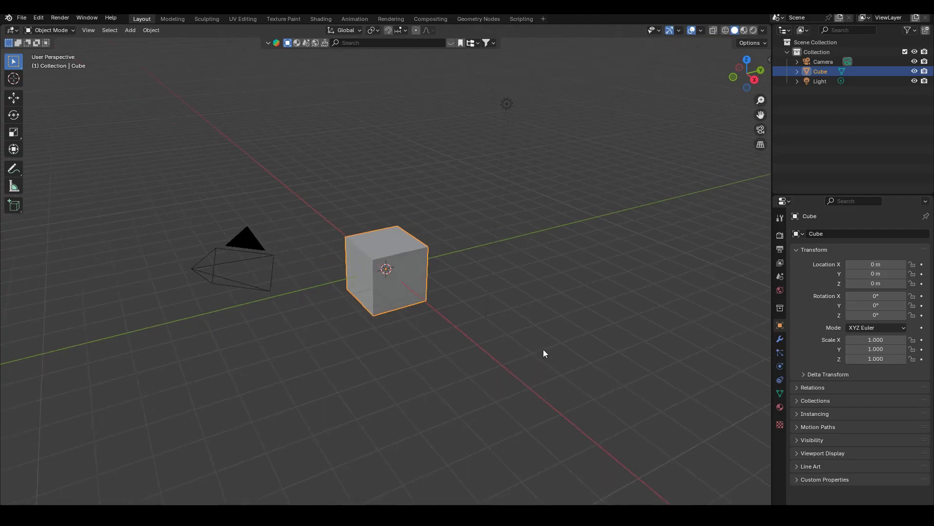
{"action": "mouse_move", "coordinate": [167, 78]}
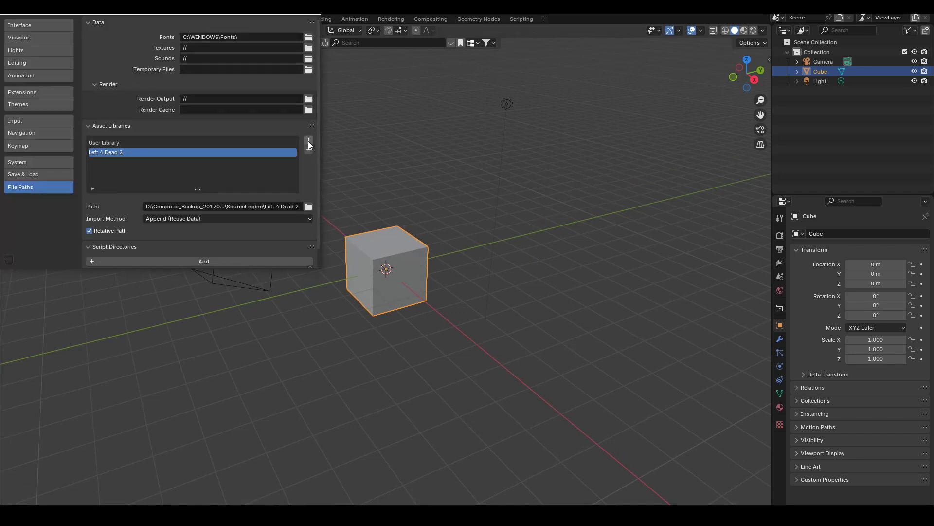
Add the Left 4 Dead 2 folder as a new asset library in Preferences > File Paths.
{"action": "left_click", "coordinate": [308, 140]}
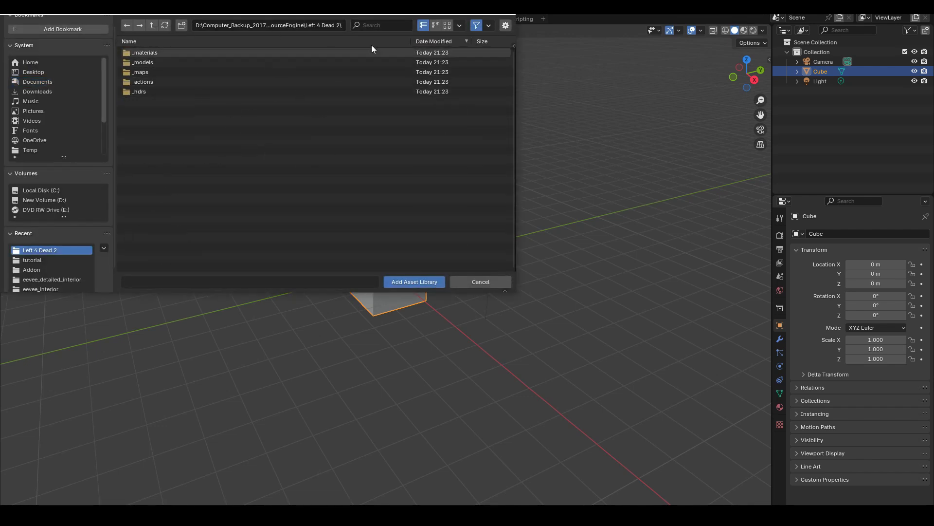
{"action": "mouse_move", "coordinate": [414, 281]}
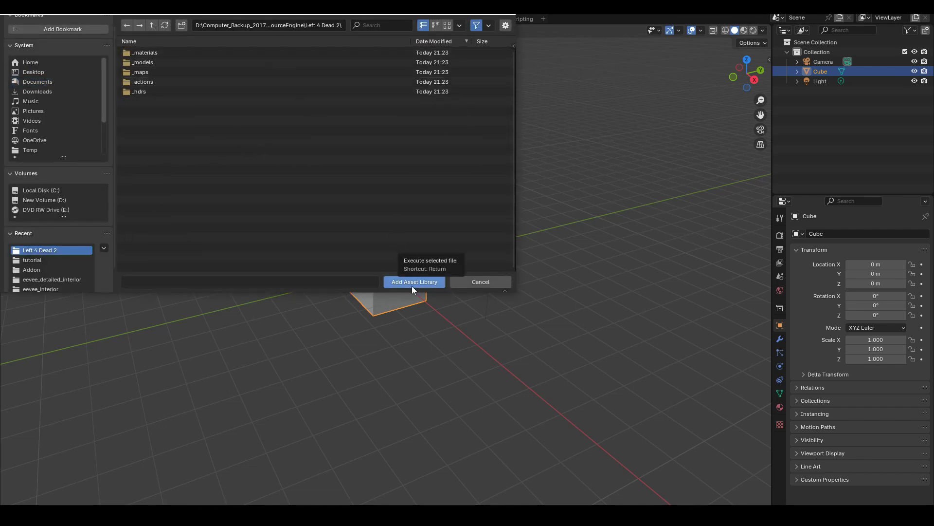
{"action": "left_click", "coordinate": [414, 281]}
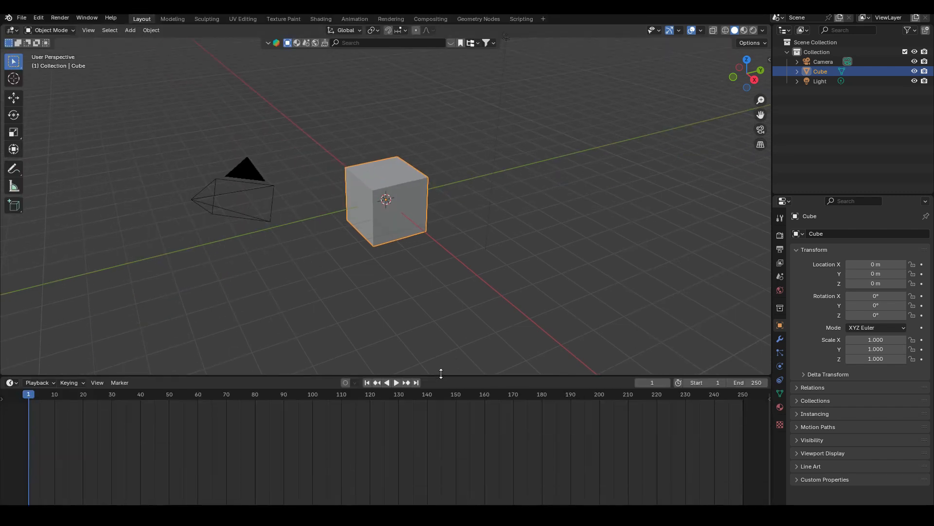
Turn the timeline area into an Asset Browser filtered to the Left 4 Dead 2 library.
{"action": "left_click", "coordinate": [11, 382]}
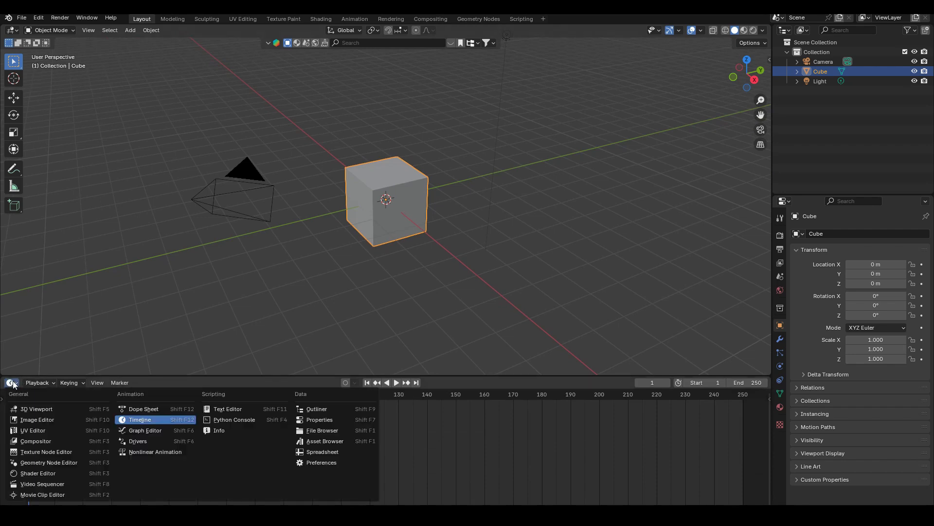
{"action": "mouse_move", "coordinate": [325, 440]}
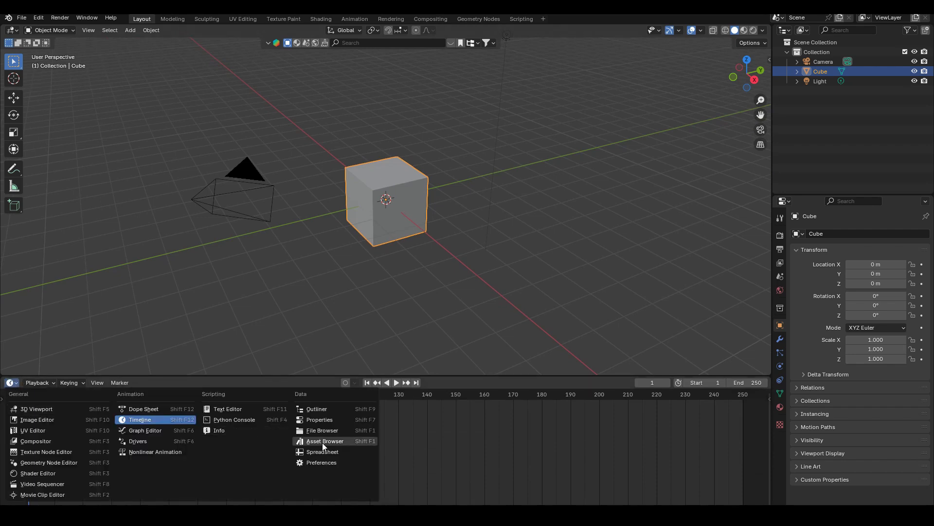
{"action": "left_click", "coordinate": [325, 440]}
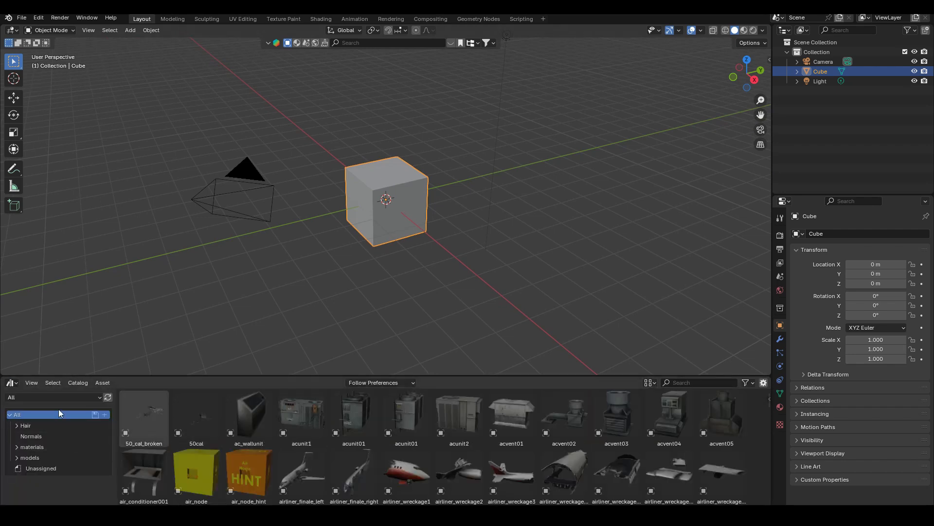
{"action": "left_click", "coordinate": [54, 397]}
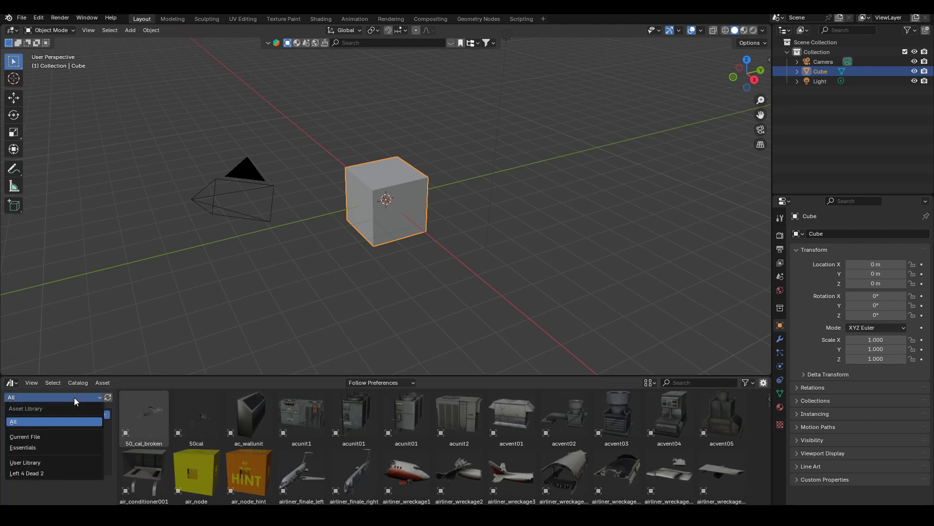
{"action": "mouse_move", "coordinate": [26, 474]}
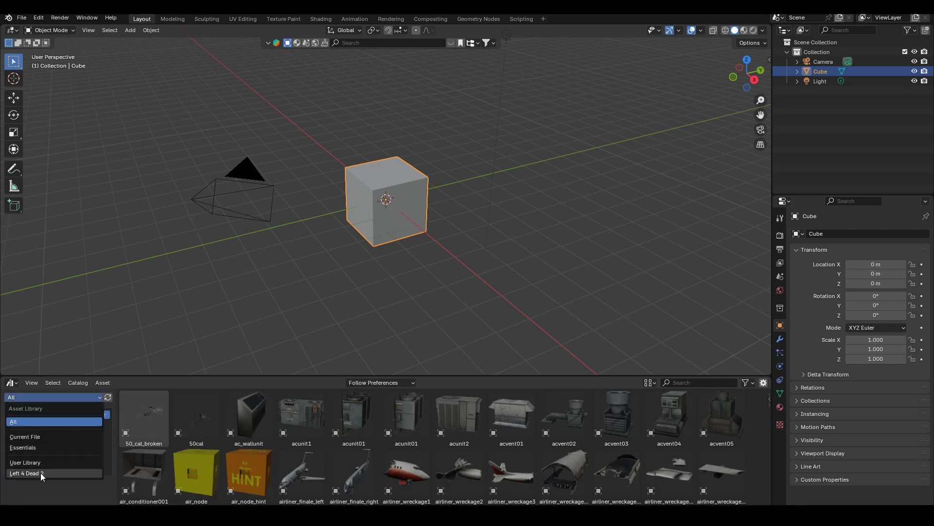
{"action": "left_click", "coordinate": [26, 474]}
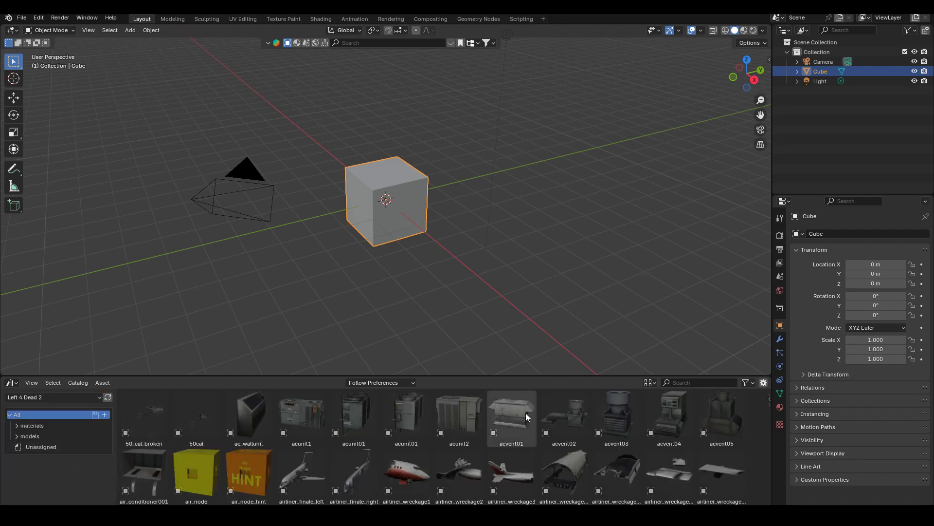
Scroll through the Left 4 Dead 2 model thumbnails.
{"action": "scroll", "scroll_direction": "down", "scroll_amount": 3}
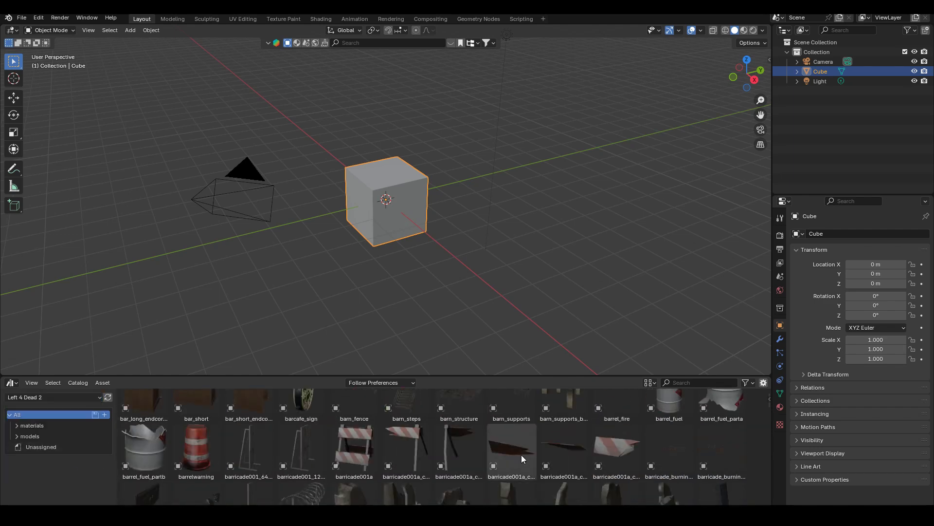
{"action": "scroll", "scroll_direction": "down", "scroll_amount": 3}
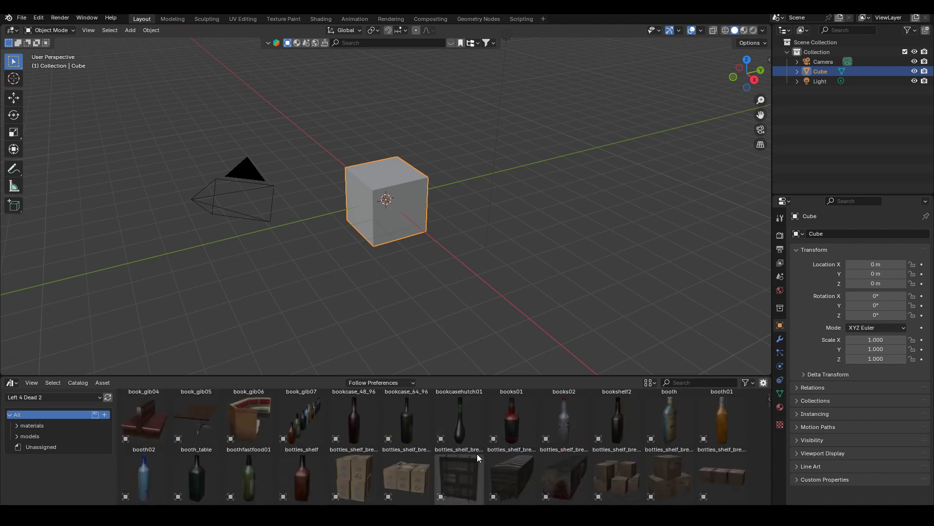
{"action": "scroll", "scroll_direction": "down", "scroll_amount": 3}
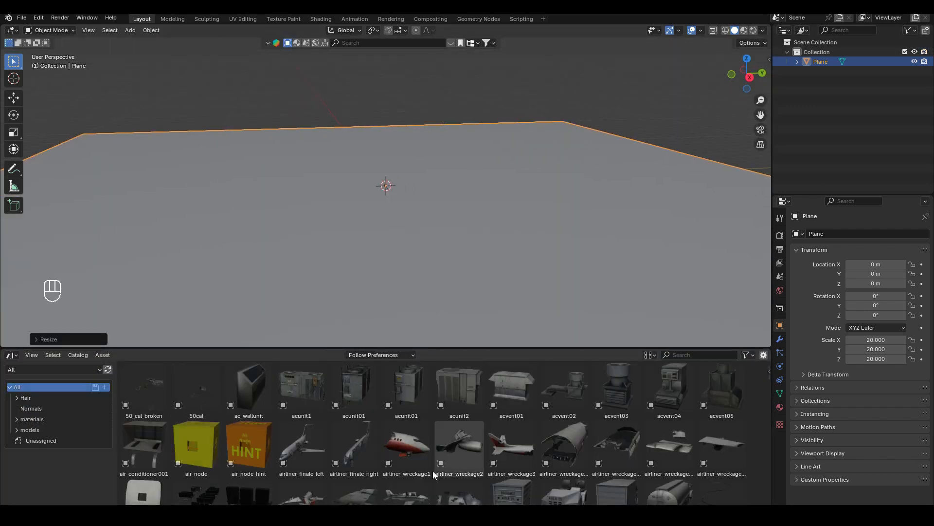
Toggle edit mode on the ground plane scaled to 20.
{"action": "key", "text": "Tab"}
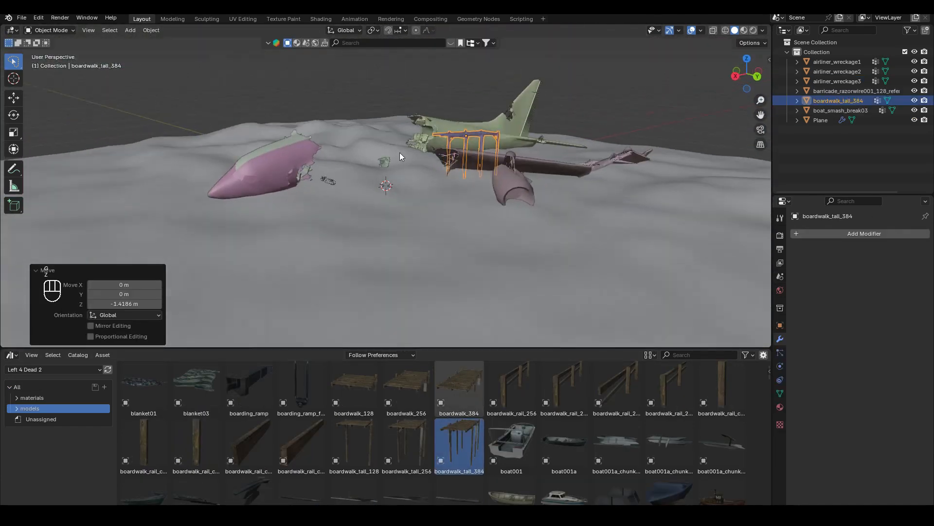
Scroll the asset browser to reach the wreckage, razorwire, boardwalk and boat props.
{"action": "scroll", "scroll_direction": "down", "scroll_amount": 3}
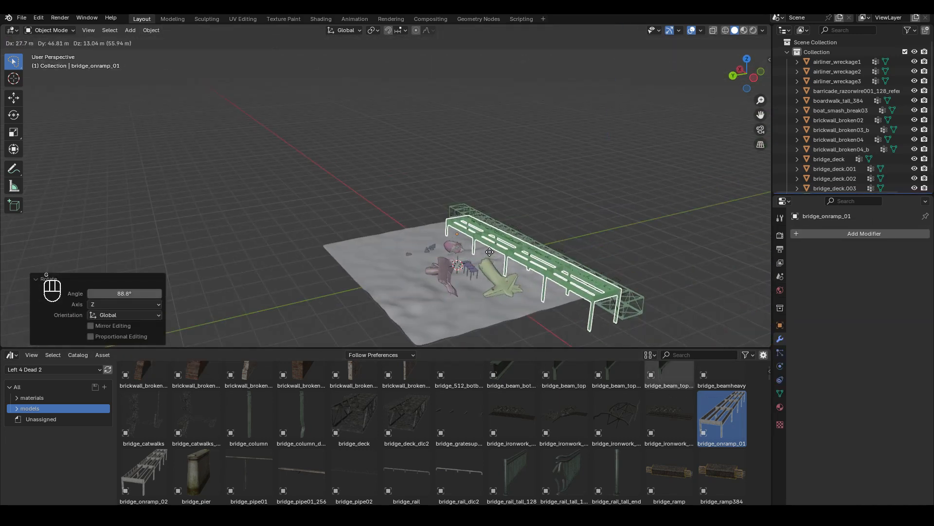
Rotate the bridge on-ramp 90° and chain a linked Alt+D copy along X.
{"action": "key", "text": "KP_7"}
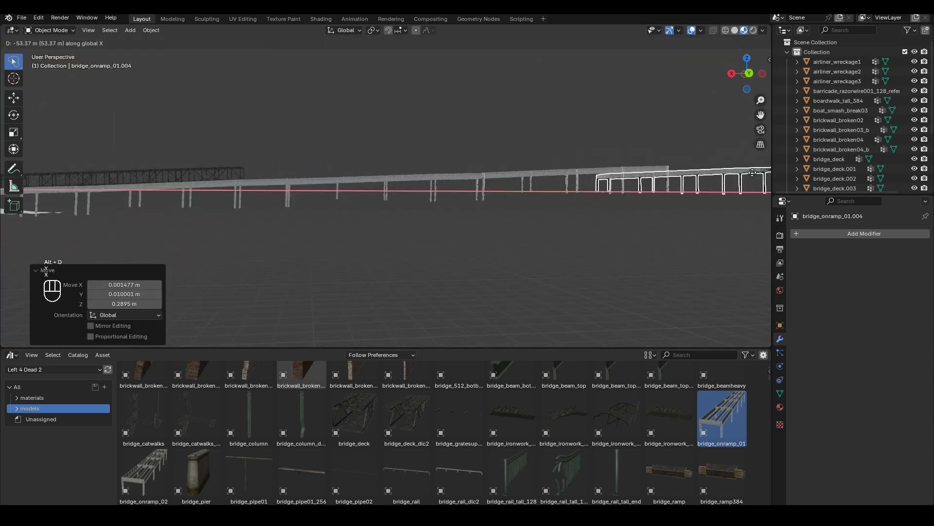
{"action": "key", "text": "Alt+D"}
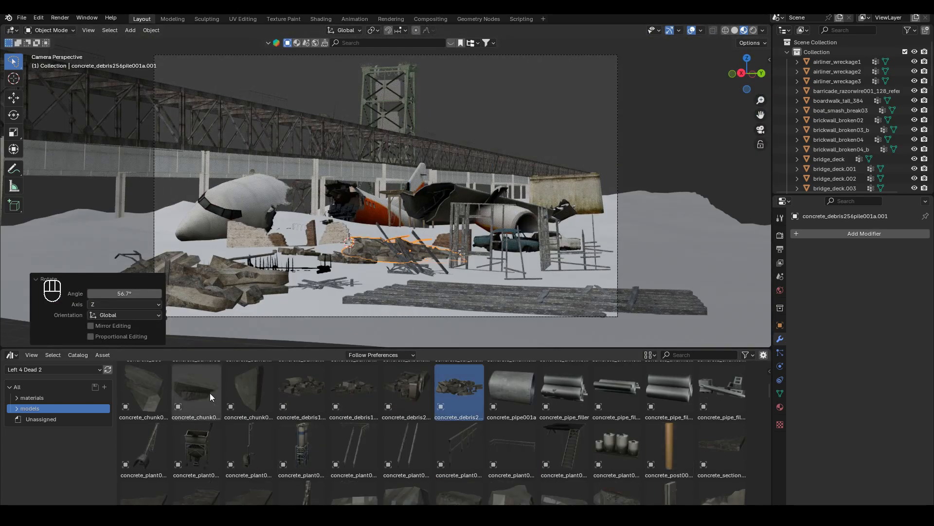
Pick concrete chunk debris and set the particle Orientation Axis to Object Y so pieces lie flat.
{"action": "left_click", "coordinate": [143, 390]}
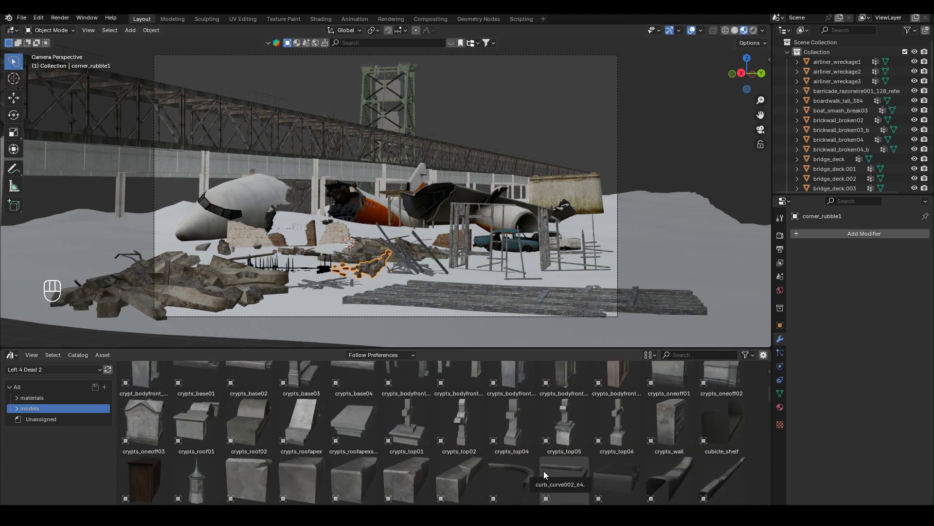
{"action": "scroll", "scroll_direction": "down", "scroll_amount": 3}
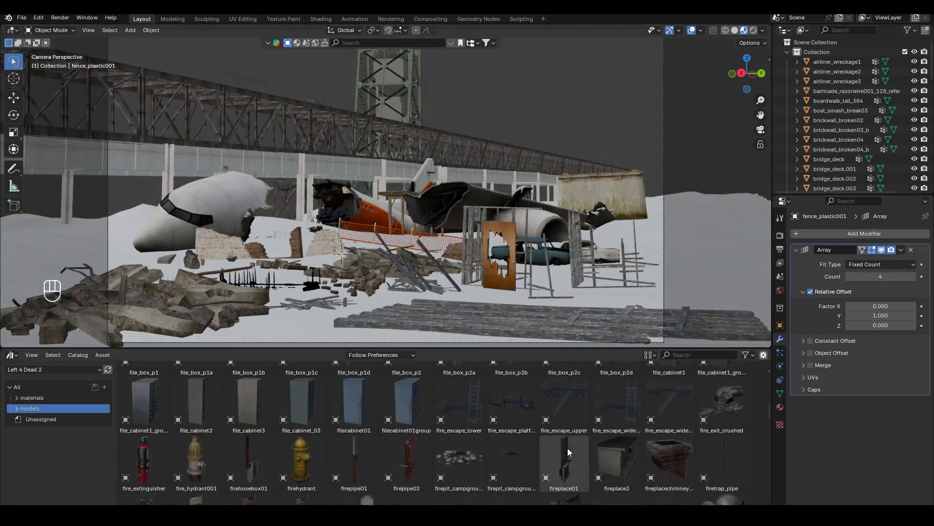
{"action": "scroll", "scroll_direction": "down", "scroll_amount": 3}
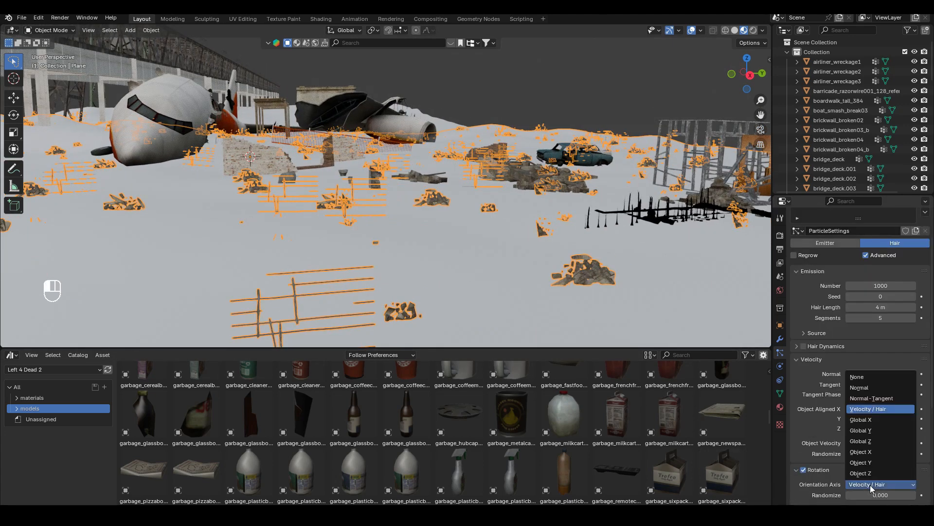
{"action": "left_click", "coordinate": [859, 462]}
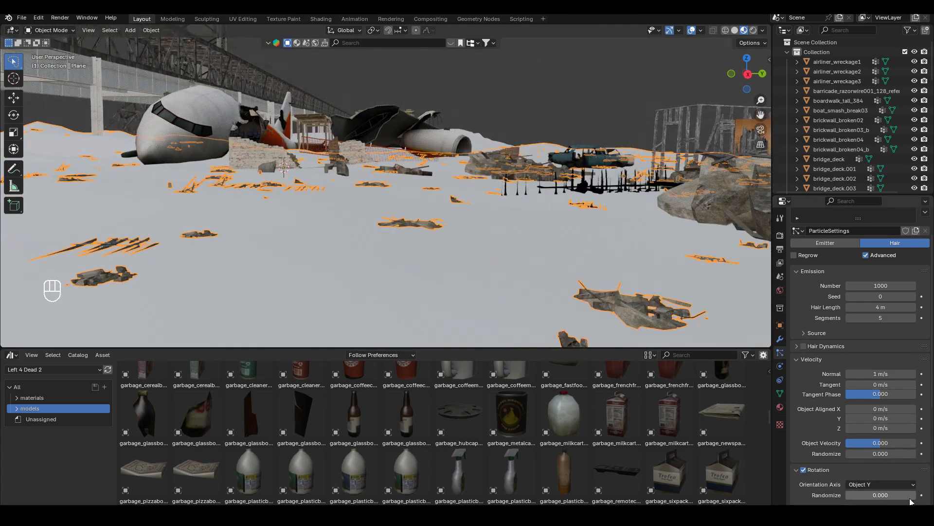
{"action": "key", "text": "KP_0"}
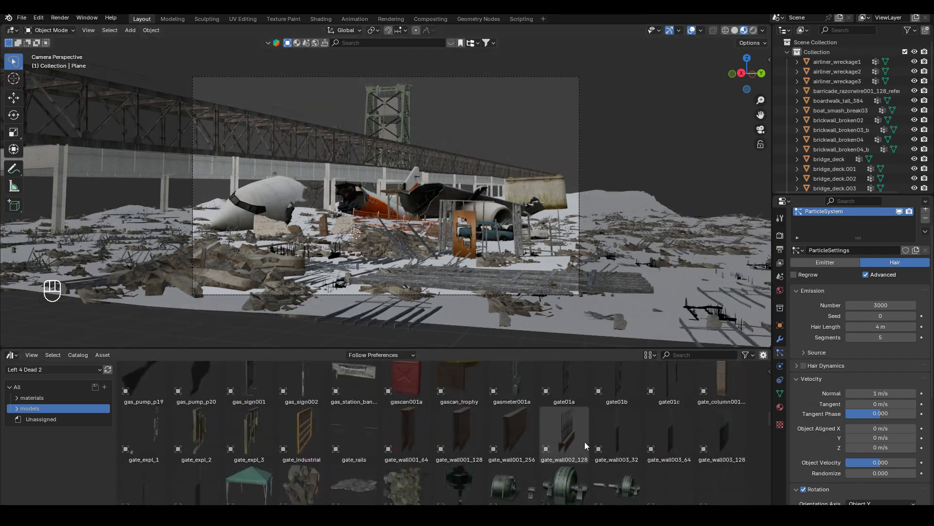
{"action": "scroll", "scroll_direction": "down", "scroll_amount": 3}
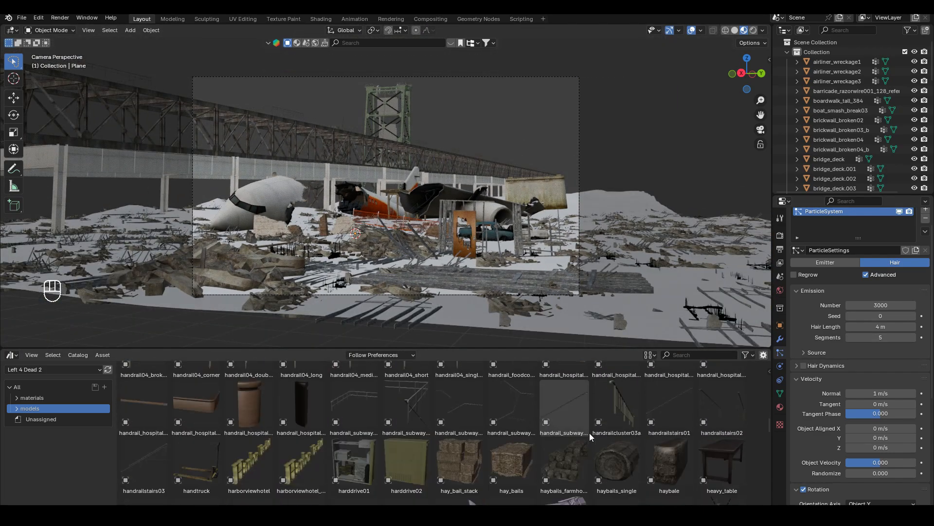
{"action": "scroll", "scroll_direction": "down", "scroll_amount": 3}
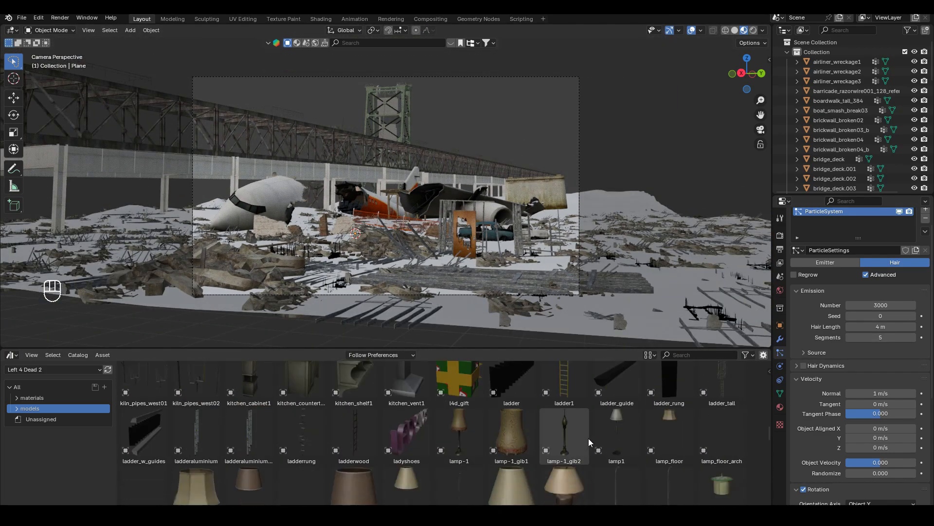
{"action": "scroll", "scroll_direction": "down", "scroll_amount": 3}
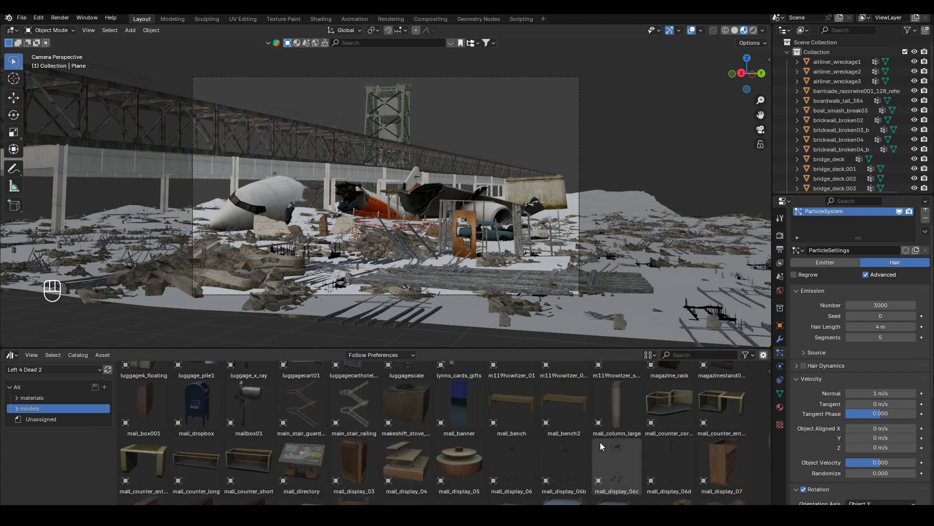
{"action": "scroll", "scroll_direction": "down", "scroll_amount": 3}
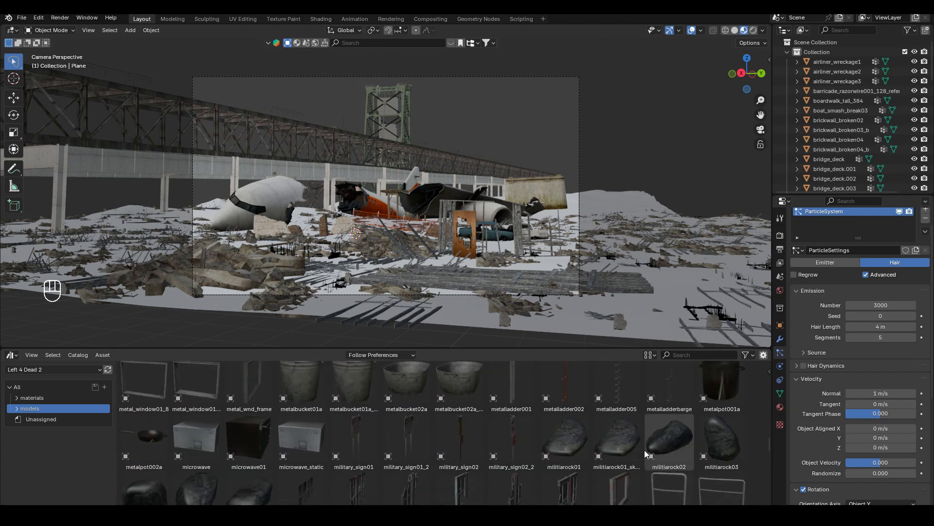
{"action": "scroll", "scroll_direction": "down", "scroll_amount": 3}
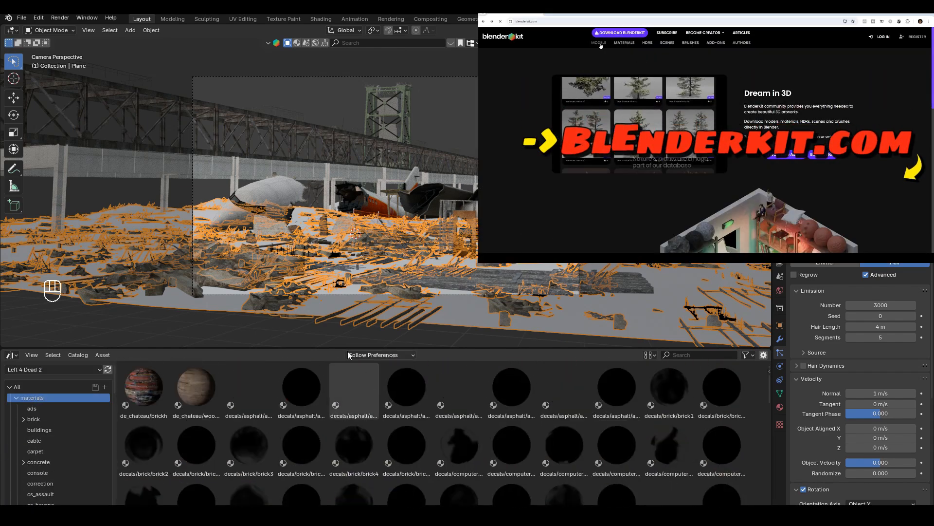
Search BlenderKit materials for 'coast rock'.
{"action": "left_click", "coordinate": [598, 42]}
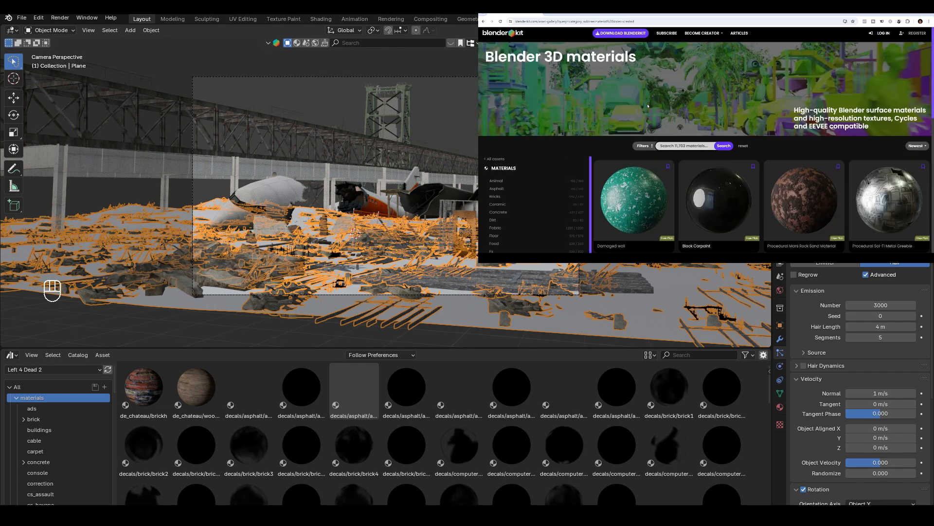
{"action": "type", "text": "coast rock"}
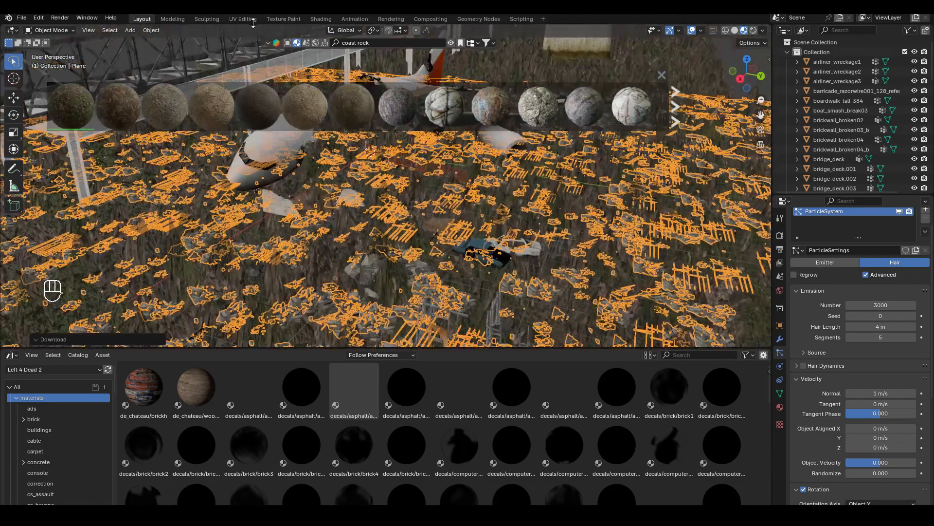
Apply the coast_sand_rocks_02 material to the ground plane and review it and the world settings in Shading.
{"action": "left_click", "coordinate": [320, 18]}
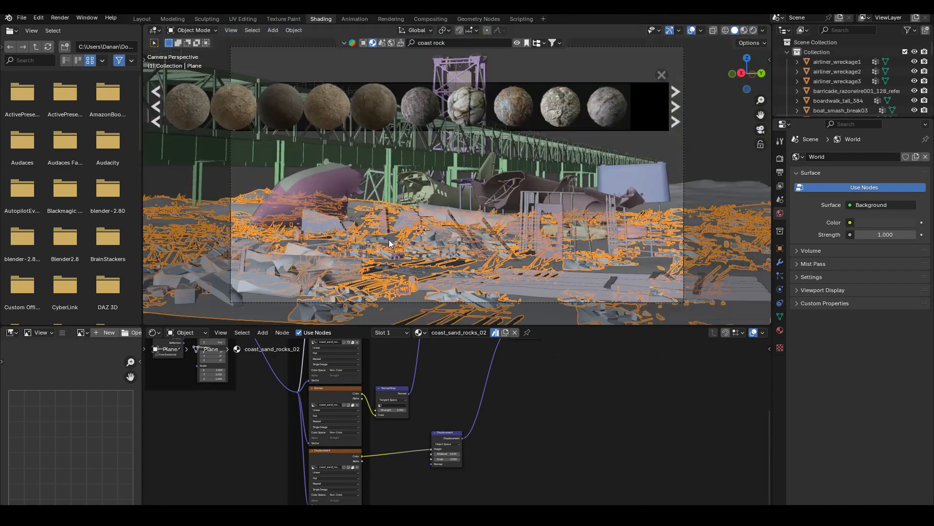
{"action": "left_click", "coordinate": [141, 18]}
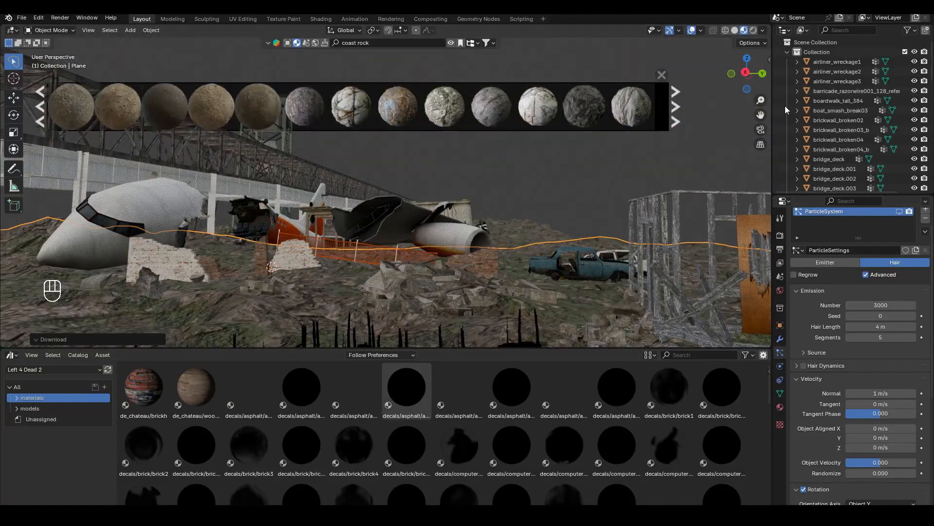
{"action": "left_click", "coordinate": [321, 19]}
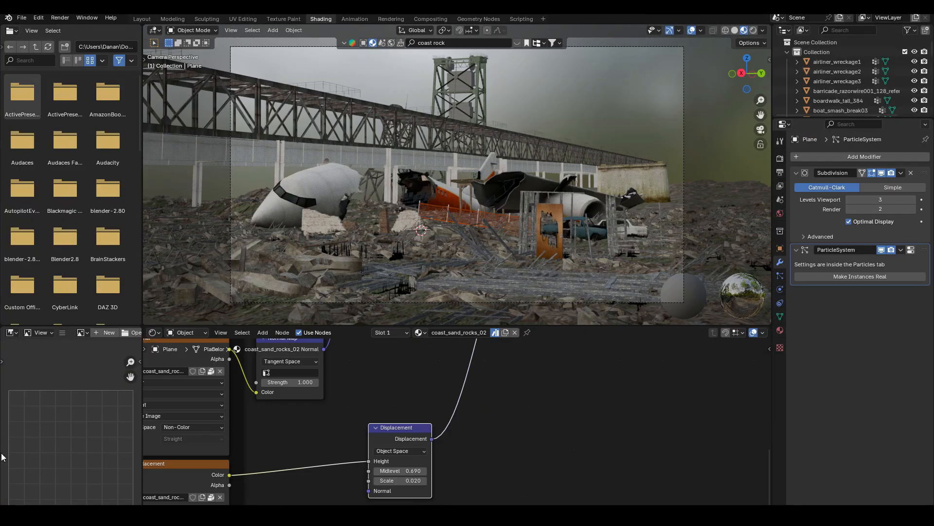
{"action": "left_click", "coordinate": [280, 107]}
{"action": "type", "text": "yellow flower"}
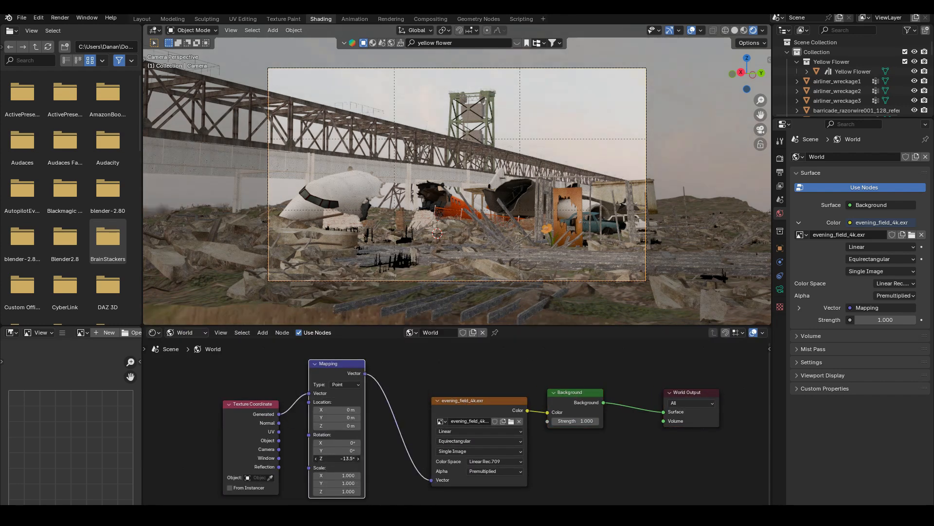
Load kiara_8_sunset_4k.exr as the world HDRI and rotate it to about -183° on Z.
{"action": "left_click_drag", "start_coordinate": [347, 457], "coordinate": [347, 457]}
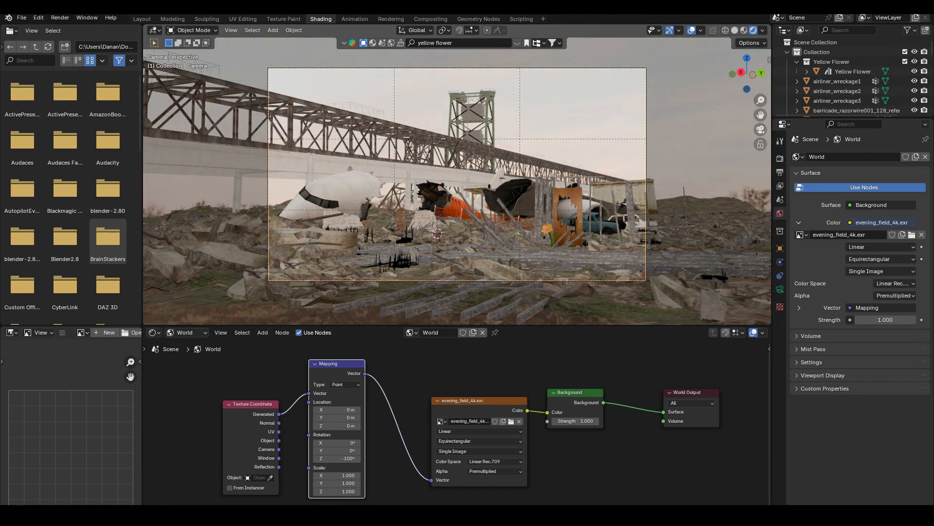
{"action": "left_click", "coordinate": [912, 235]}
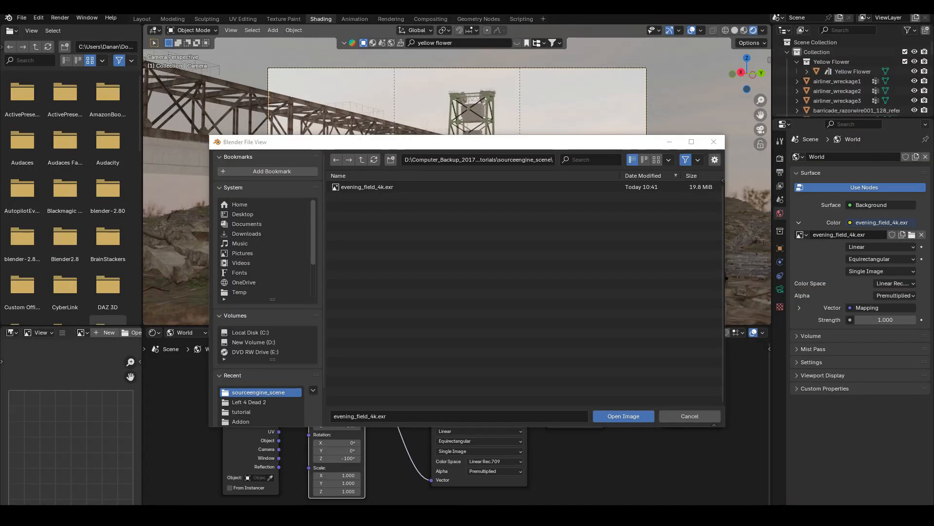
{"action": "left_click", "coordinate": [623, 416]}
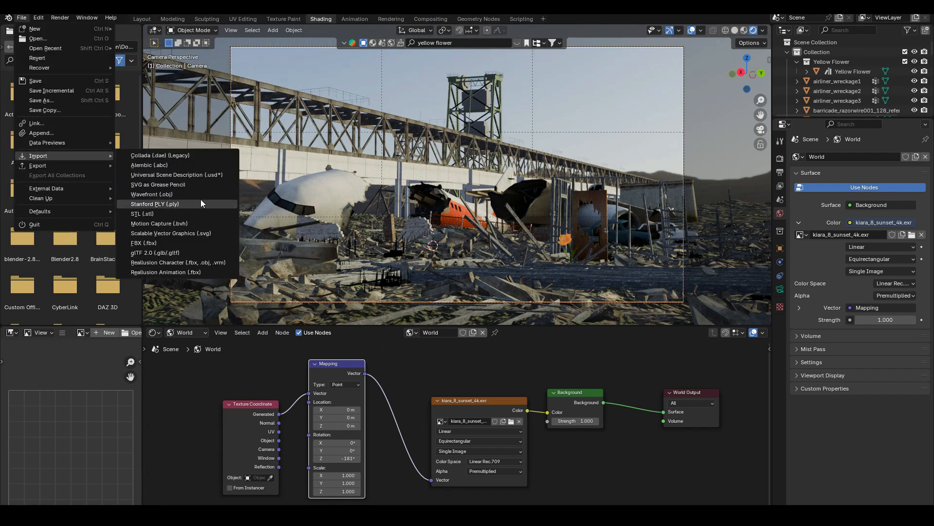
{"action": "mouse_move", "coordinate": [152, 194]}
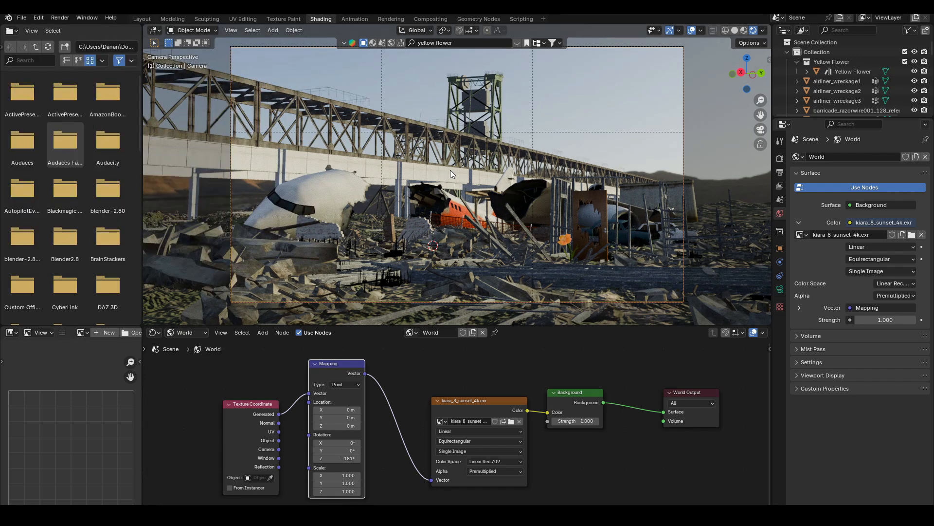
{"action": "left_click", "coordinate": [272, 30]}
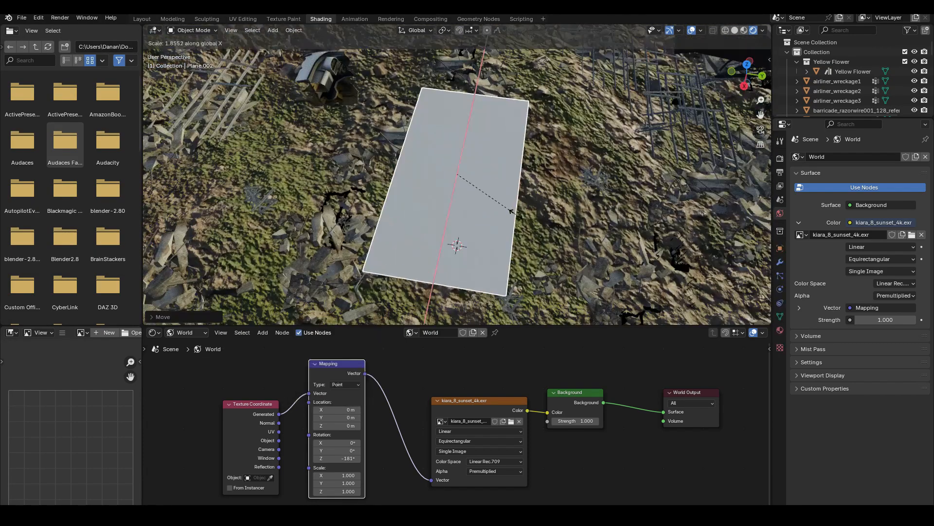
Give the backdrop plane a new Emission material textured with waterscape.jpg.
{"action": "left_click", "coordinate": [876, 228]}
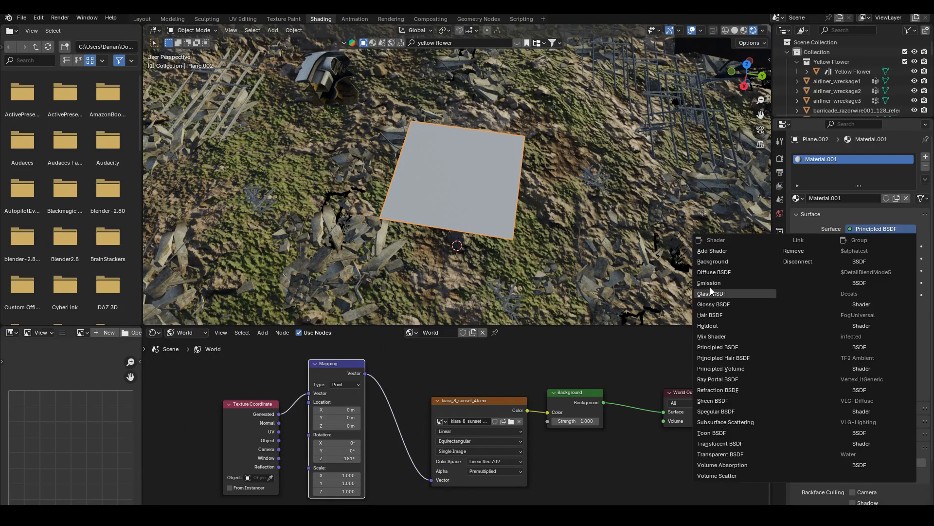
{"action": "left_click", "coordinate": [710, 282]}
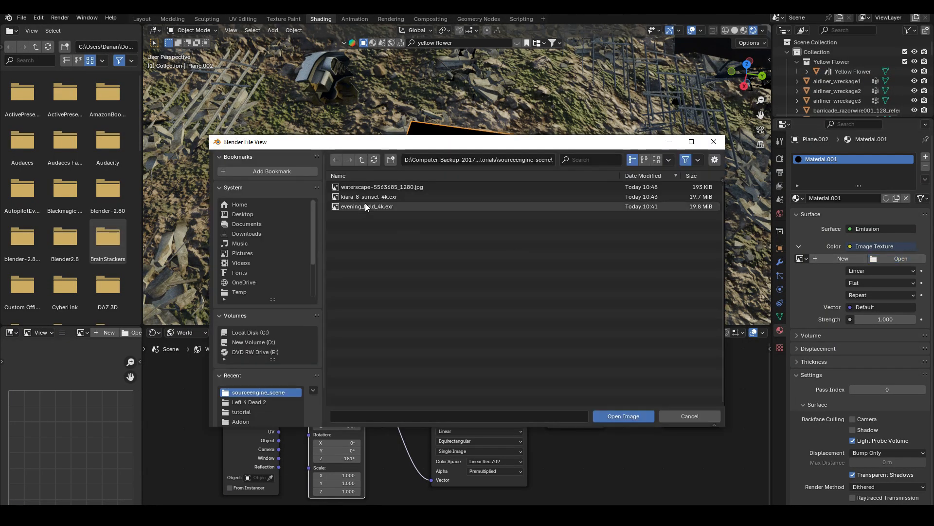
{"action": "left_click", "coordinate": [623, 415]}
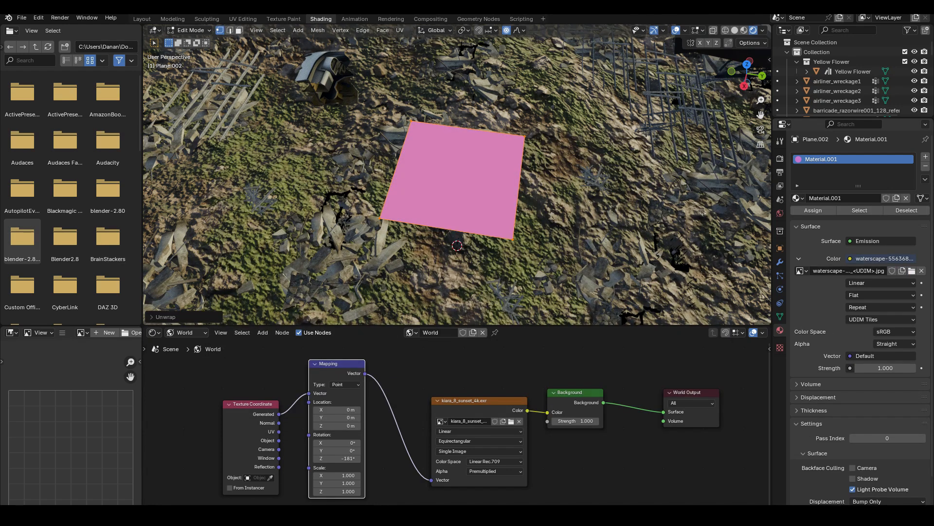
{"action": "left_click", "coordinate": [242, 18]}
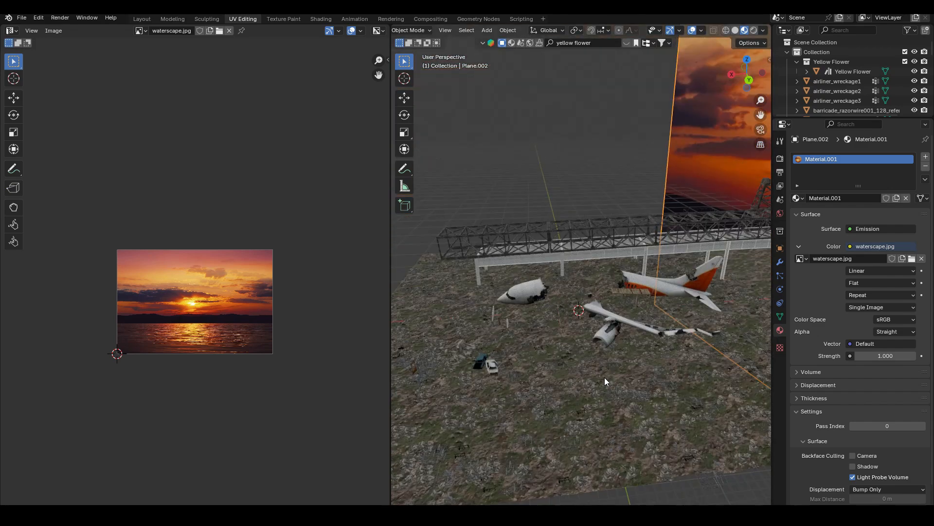
Rotate the sunset HDRI to about -208° on Z to match the backdrop.
{"action": "left_click", "coordinate": [321, 18]}
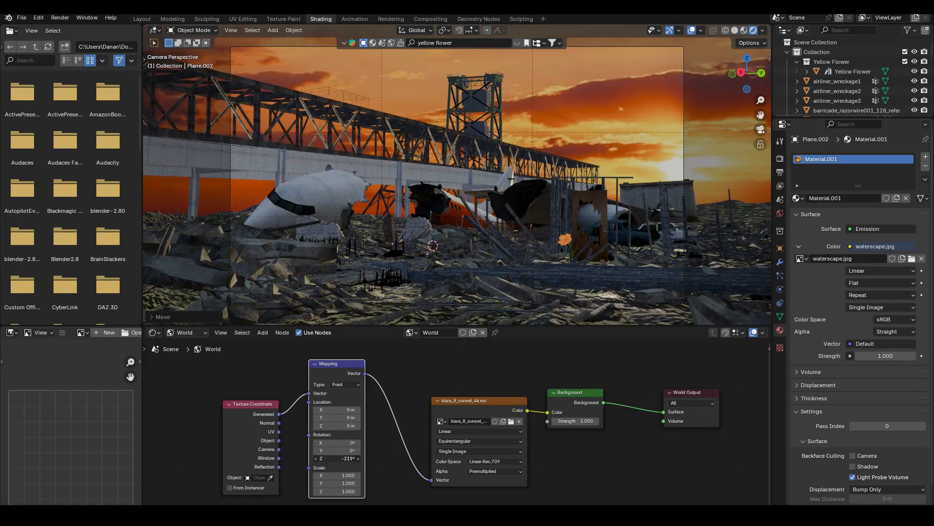
{"action": "left_click_drag", "start_coordinate": [336, 459], "coordinate": [343, 458]}
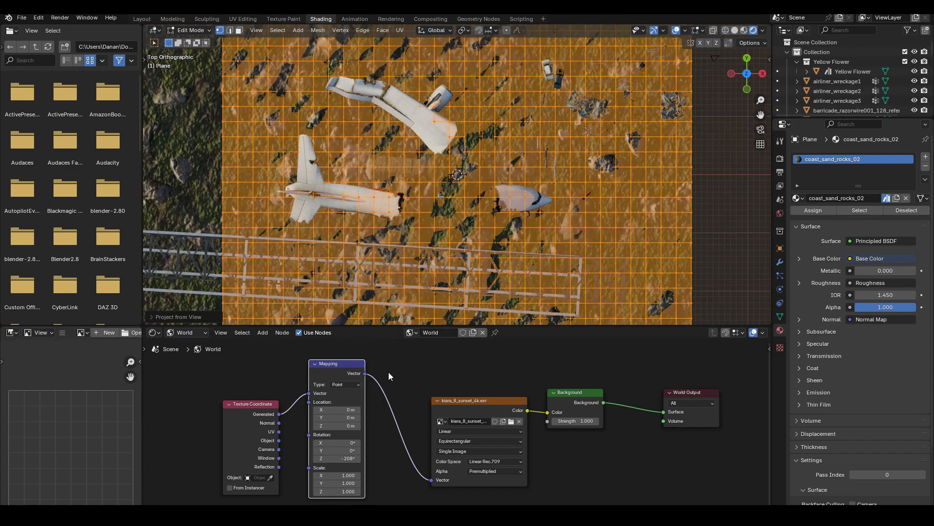
Rescale the ground plane's UVs about 10.5× in UV Editing, checking the finer sand-rock tiling in Layout.
{"action": "left_click", "coordinate": [243, 19]}
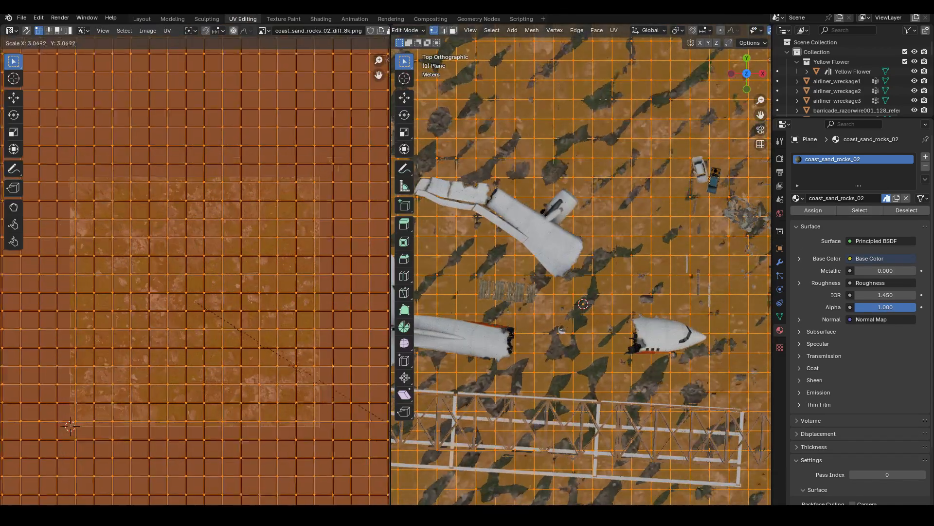
{"action": "left_click", "coordinate": [141, 19]}
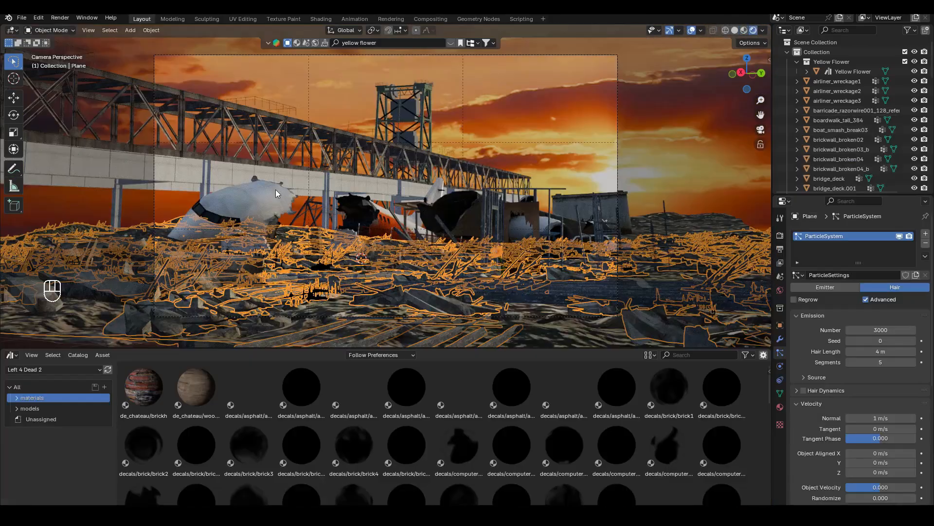
{"action": "left_click", "coordinate": [243, 18]}
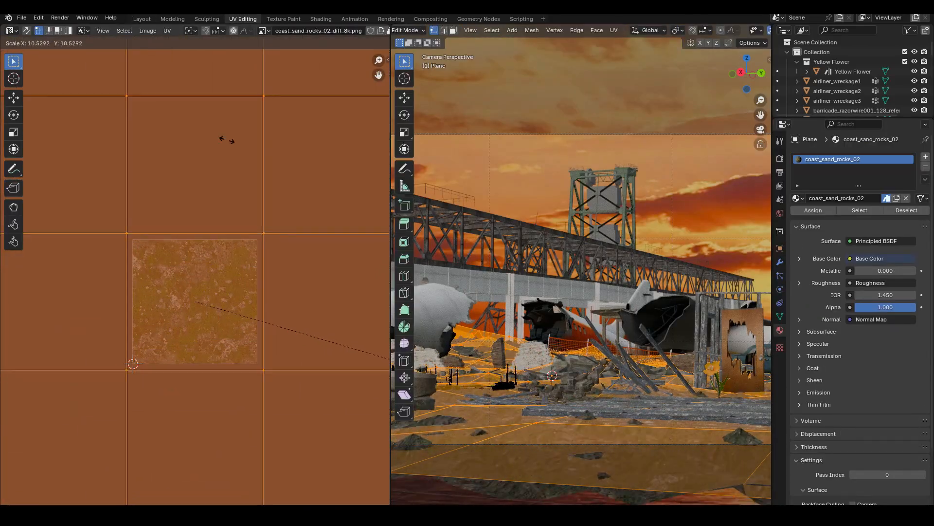
{"action": "left_click", "coordinate": [141, 18]}
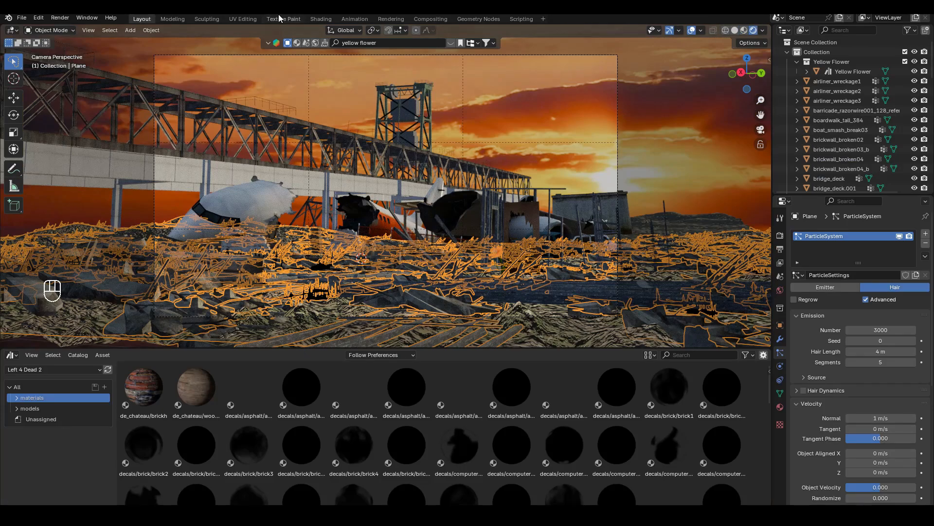
{"action": "left_click", "coordinate": [320, 19]}
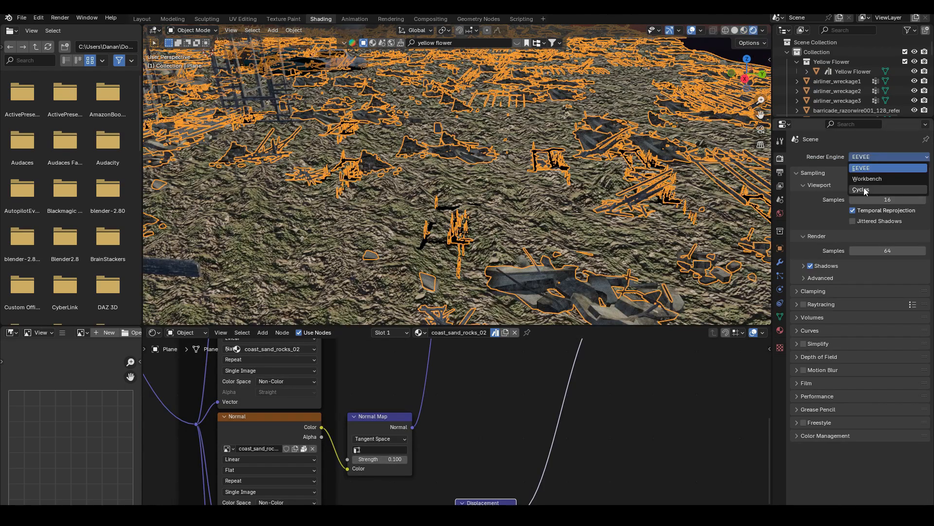
Set the render engine to Cycles for a live rendered camera view.
{"action": "left_click", "coordinate": [862, 190]}
{"action": "type", "text": "b"}
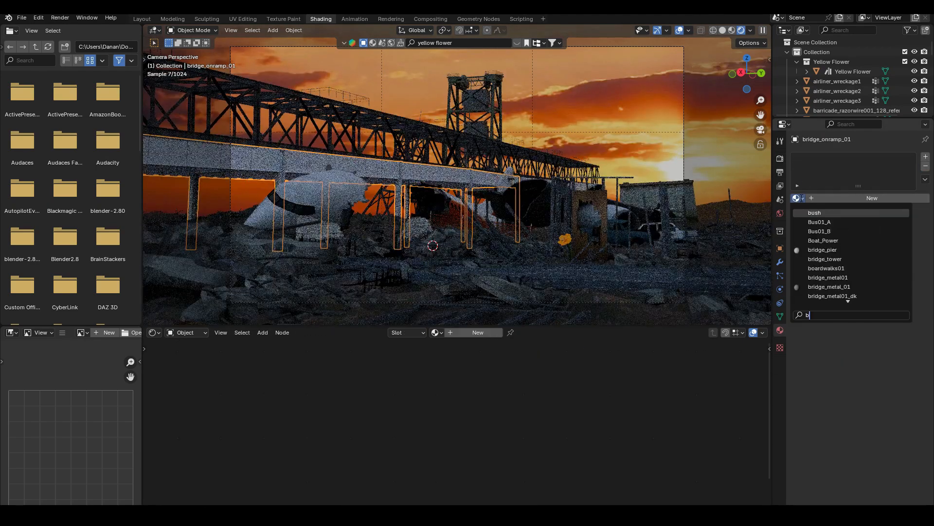
Select the backdrop plane (Plane.002) to show its waterscape emission material.
{"action": "left_click", "coordinate": [828, 286]}
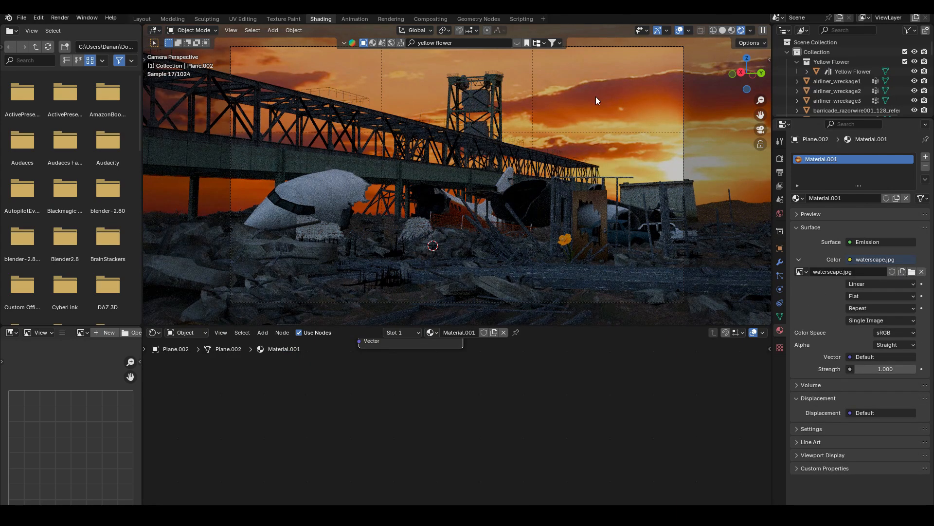
Add a Light Path node to drive the backdrop material's emission/transparent Mix Shader.
{"action": "left_click", "coordinate": [780, 248]}
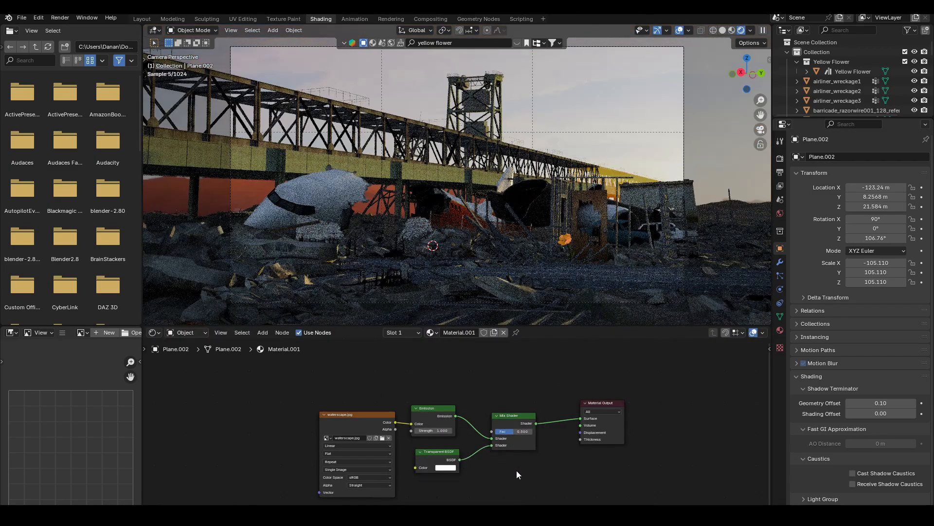
{"action": "left_click", "coordinate": [262, 332]}
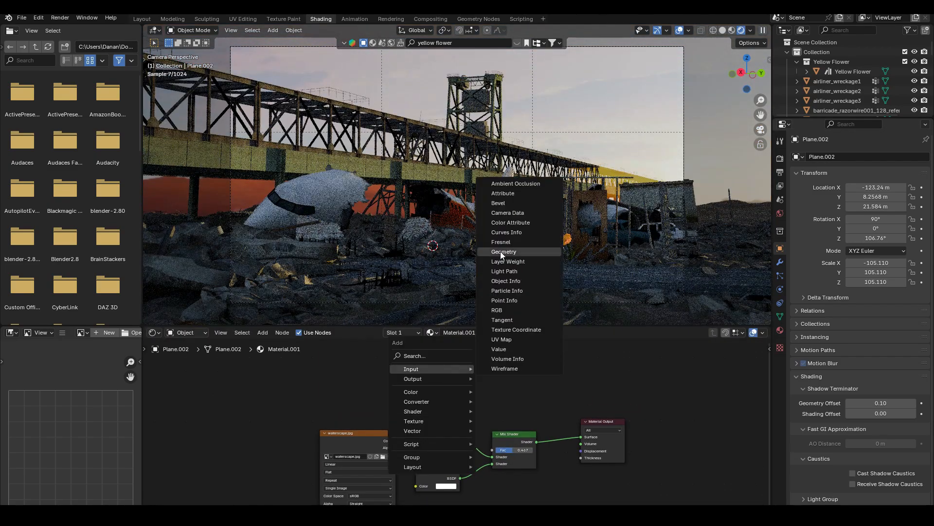
{"action": "left_click", "coordinate": [503, 271]}
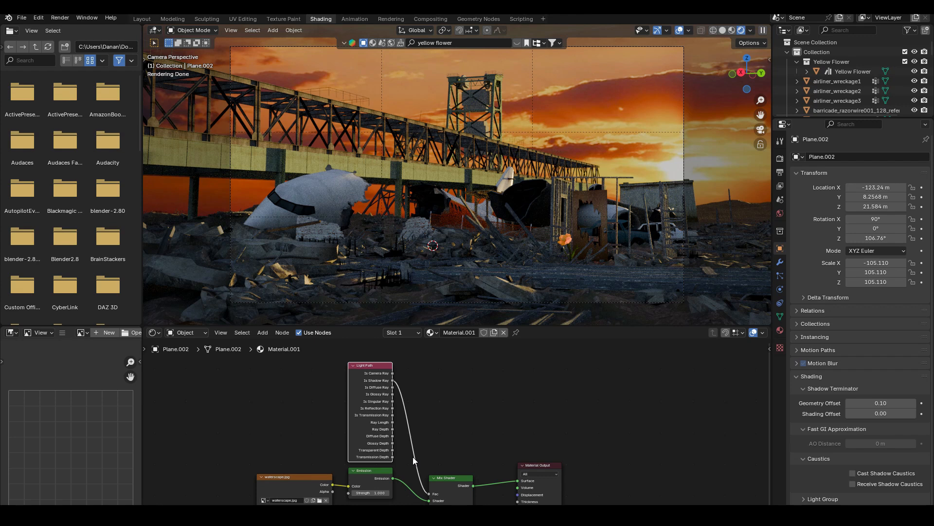
{"action": "mouse_move", "coordinate": [415, 460]}
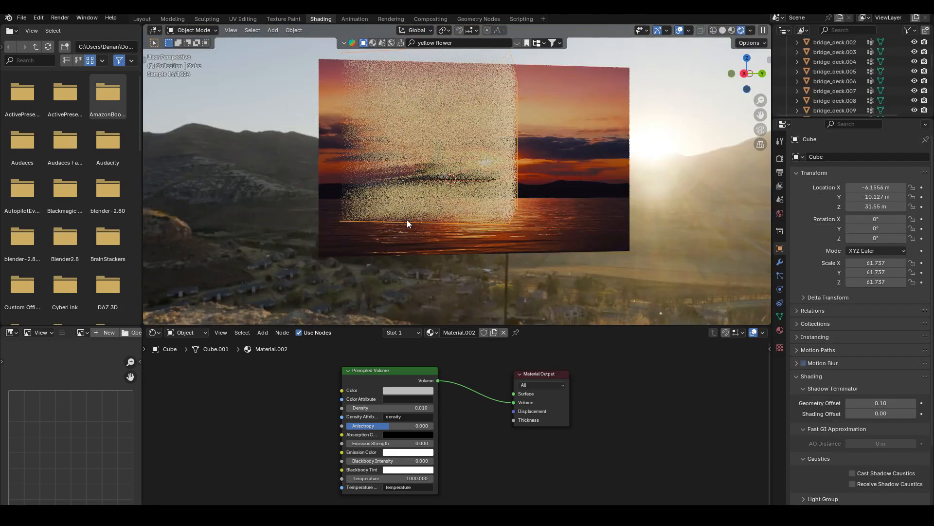
{"action": "left_click", "coordinate": [408, 390]}
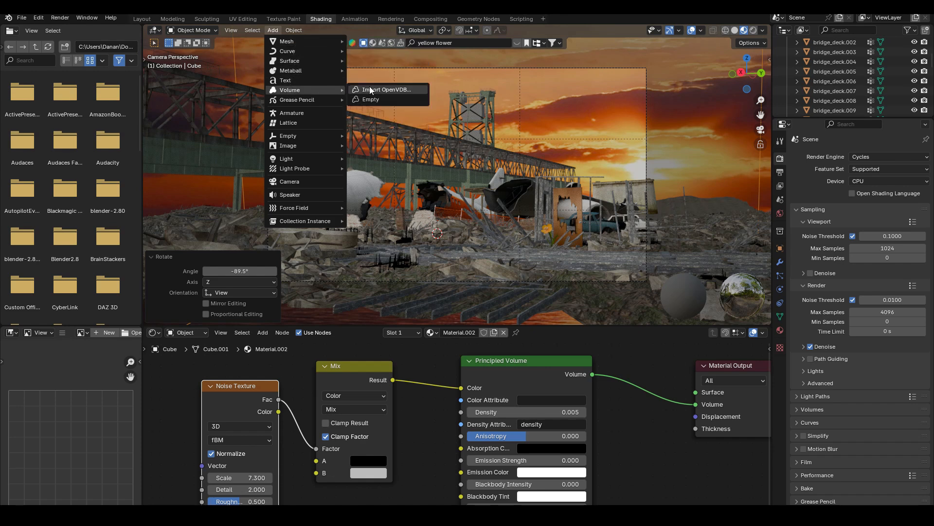
{"action": "mouse_move", "coordinate": [385, 89]}
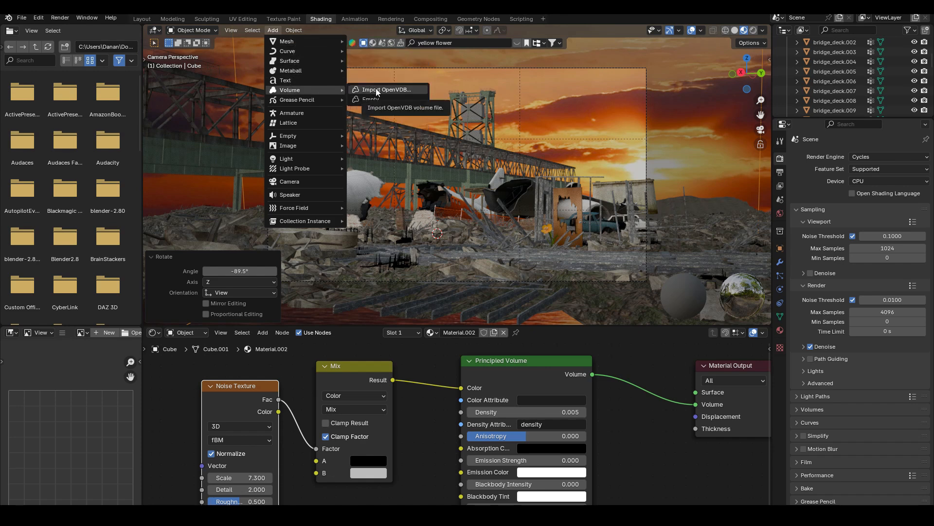
Import the firePlume_0008.vdb smoke volume and move it behind the bridge in the shot.
{"action": "left_click", "coordinate": [387, 90]}
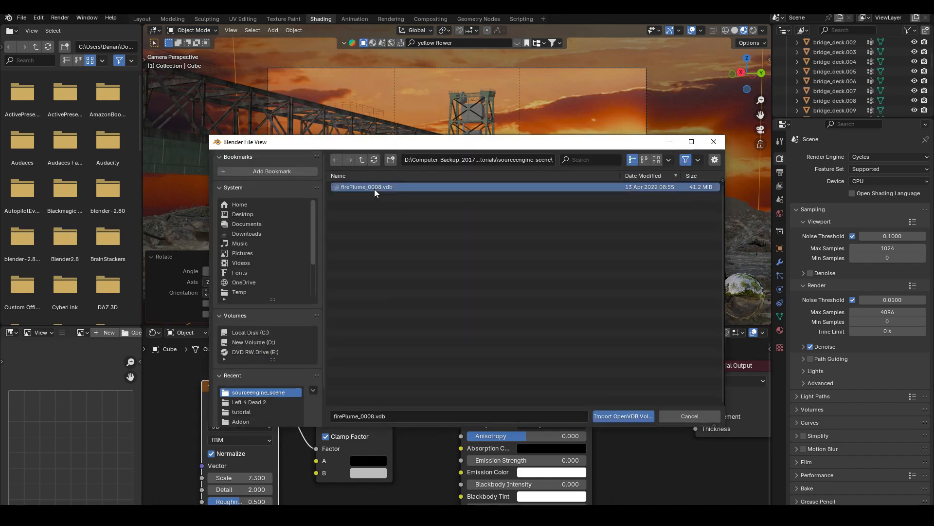
{"action": "left_click", "coordinate": [622, 415]}
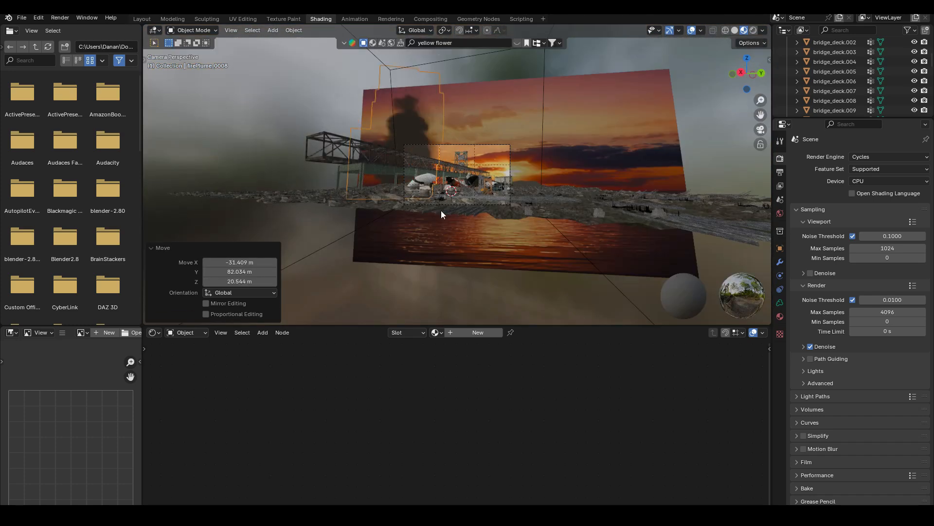
{"action": "left_click_drag", "start_coordinate": [451, 191], "coordinate": [360, 226]}
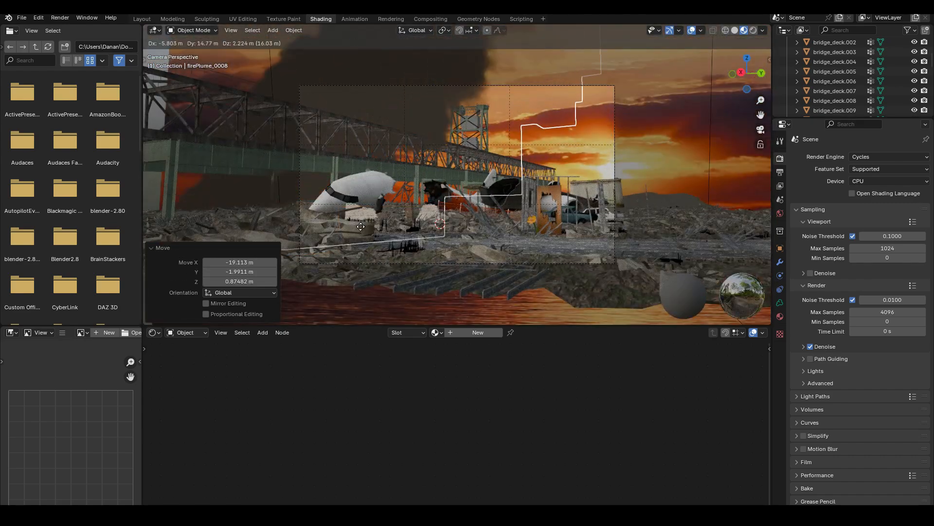
{"action": "left_click", "coordinate": [742, 30]}
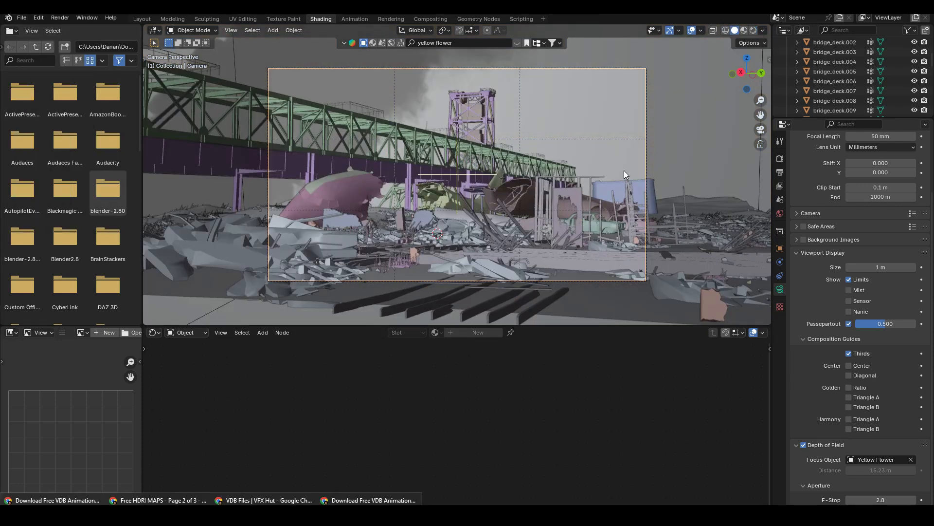
{"action": "mouse_move", "coordinate": [332, 180]}
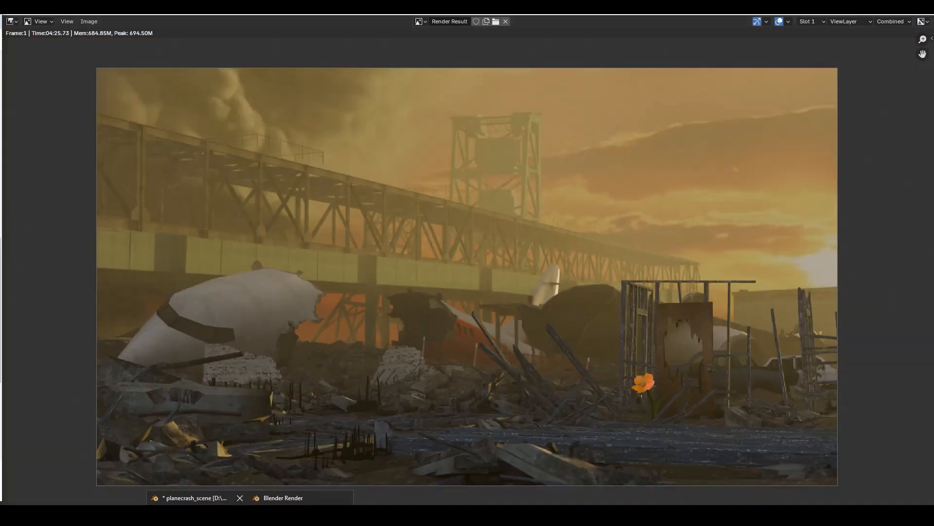
In the compositor, set the Glare node to Bloom with size 8 and threshold 0.5.
{"action": "left_click", "coordinate": [429, 18]}
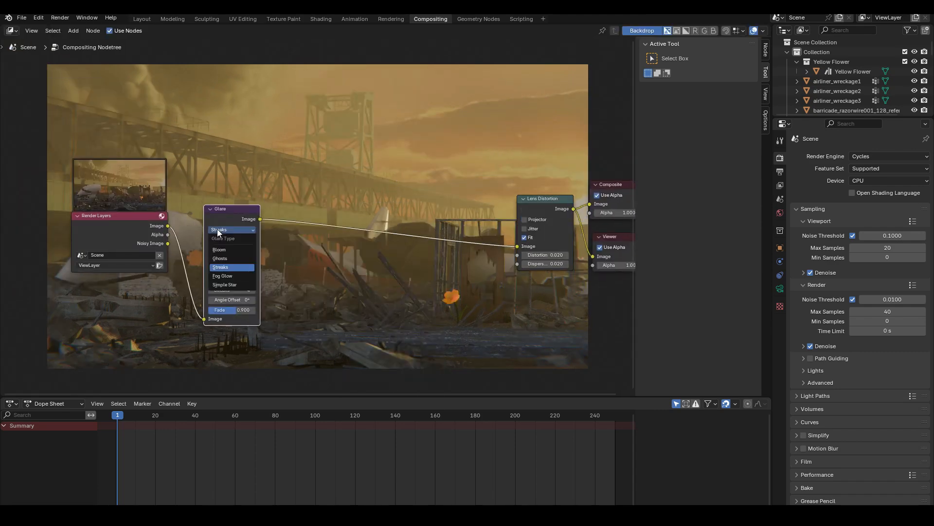
{"action": "left_click", "coordinate": [219, 249]}
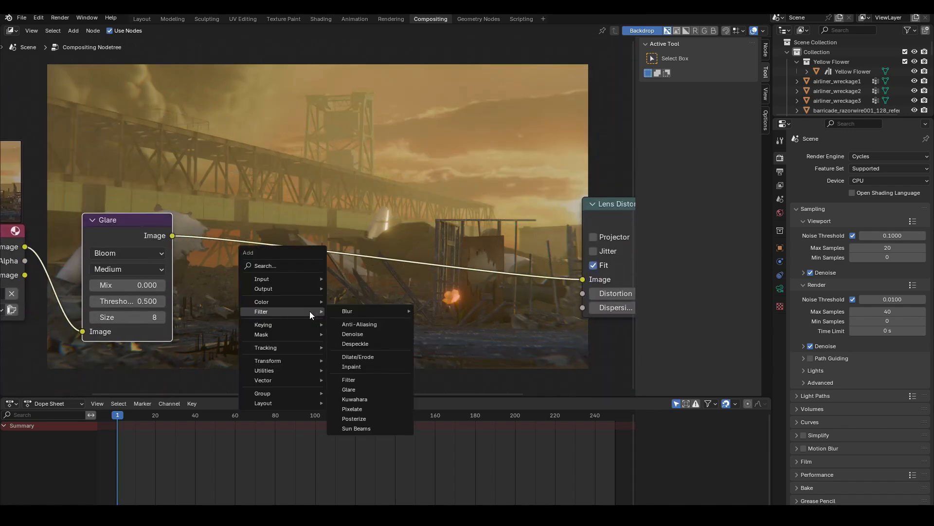
{"action": "mouse_move", "coordinate": [261, 302]}
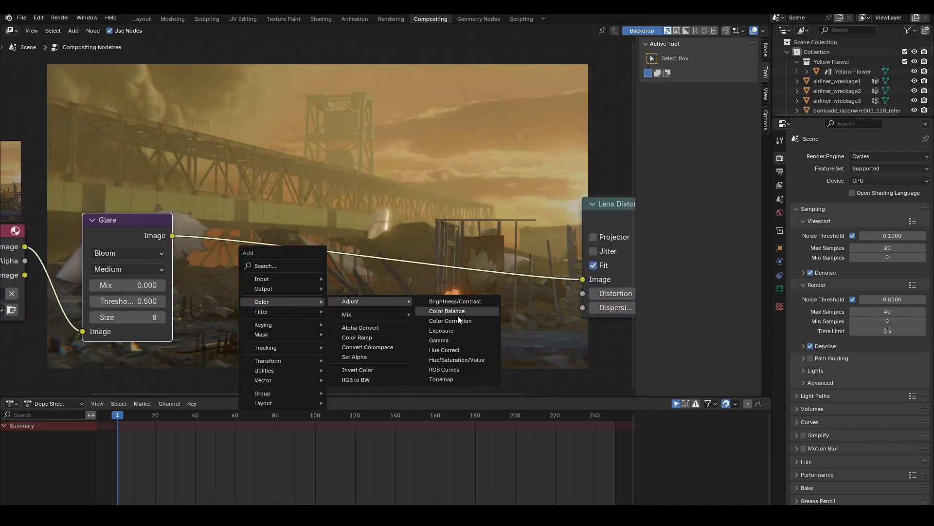
Add a Color Balance node for lift/gamma/gain grading ahead of the 0.800 exposure.
{"action": "left_click", "coordinate": [447, 310]}
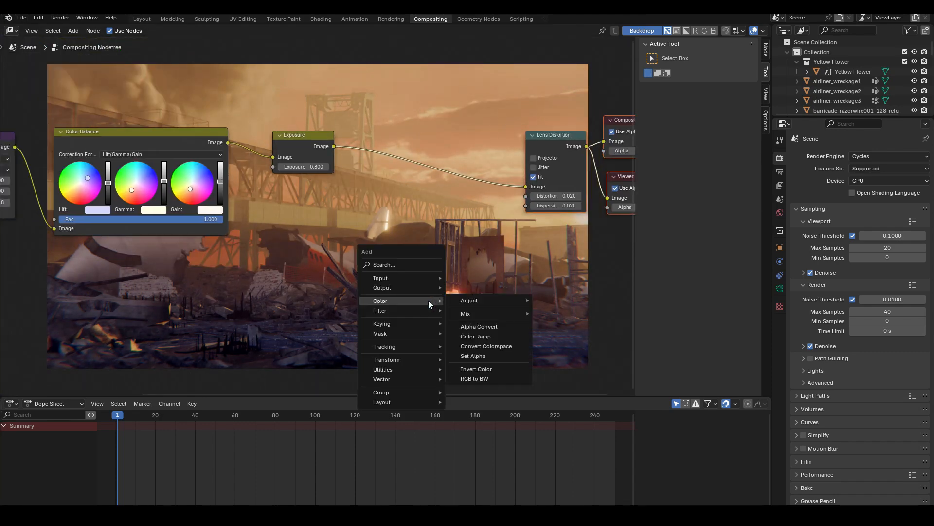
{"action": "mouse_move", "coordinate": [469, 301]}
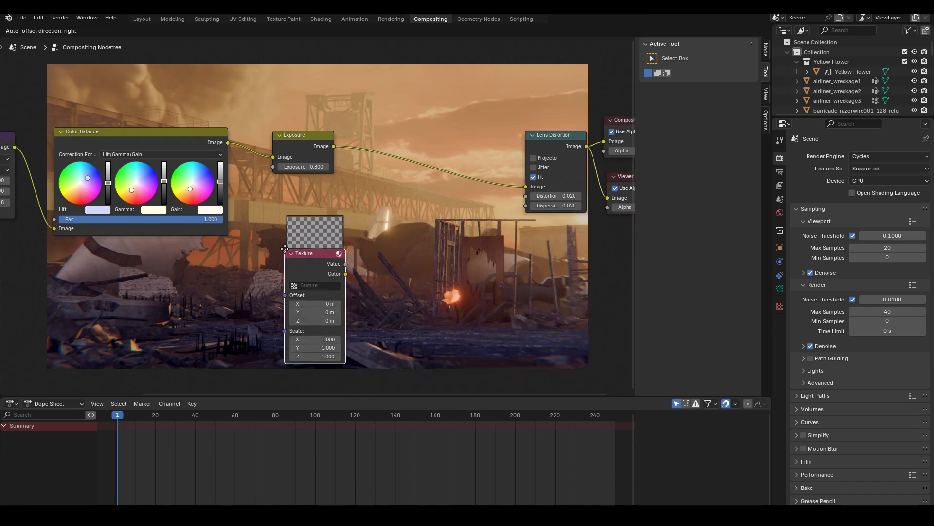
Create a FilmNoise Noise texture and Multiply it over the image at factor 0.692.
{"action": "left_click", "coordinate": [874, 185]}
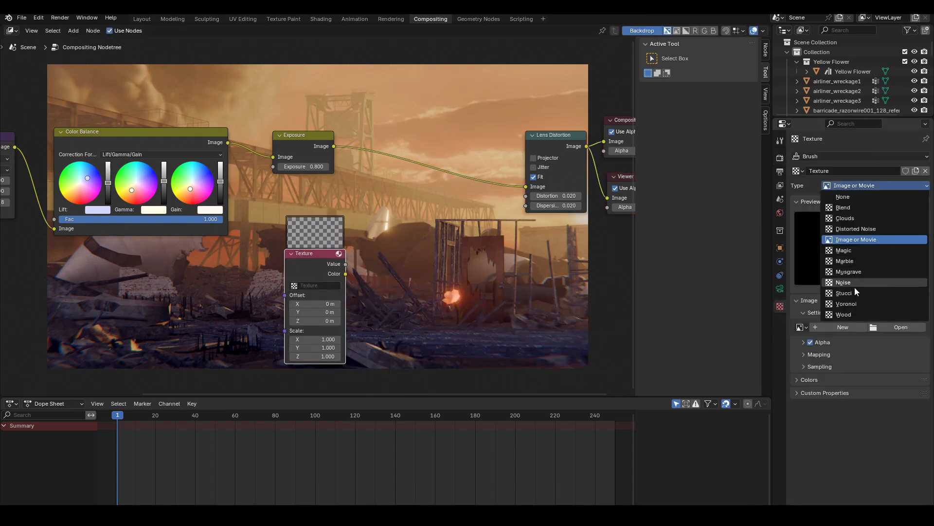
{"action": "left_click", "coordinate": [843, 282]}
{"action": "type", "text": "FilmNoise"}
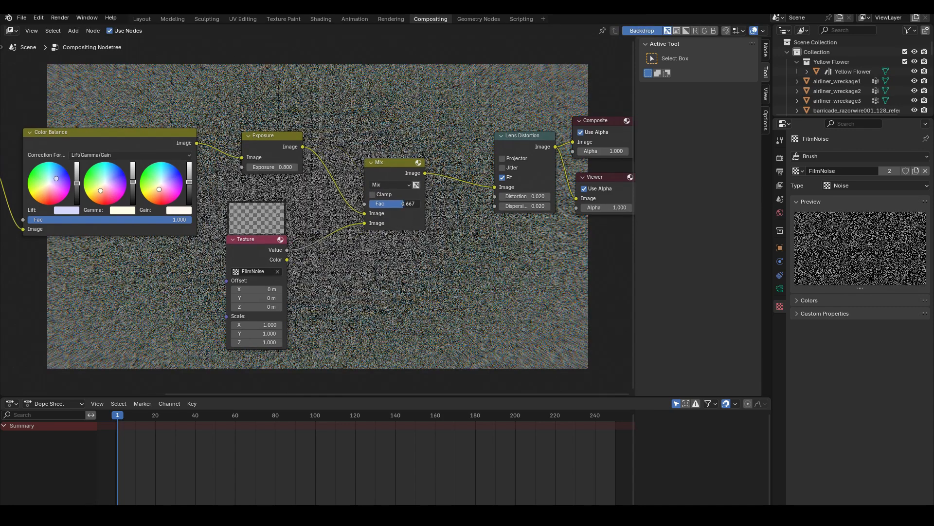
{"action": "left_click", "coordinate": [390, 184]}
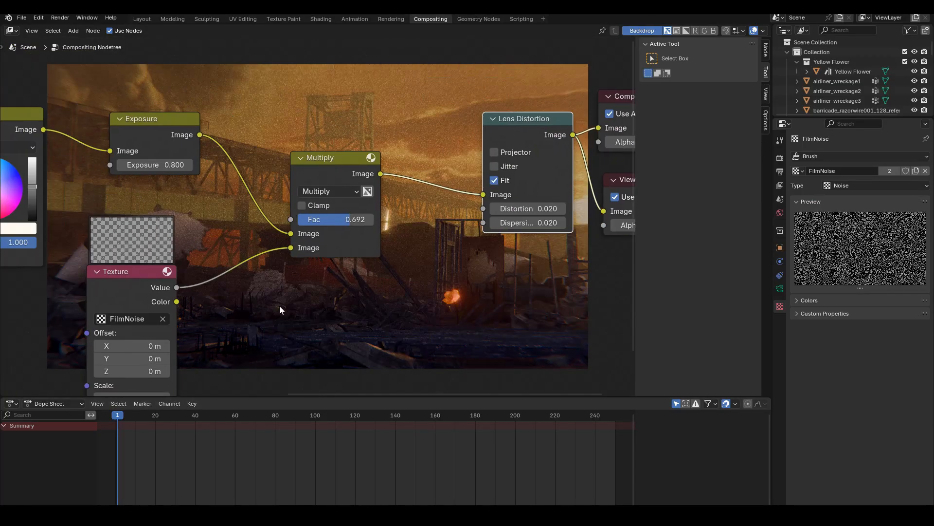
{"action": "mouse_move", "coordinate": [404, 325]}
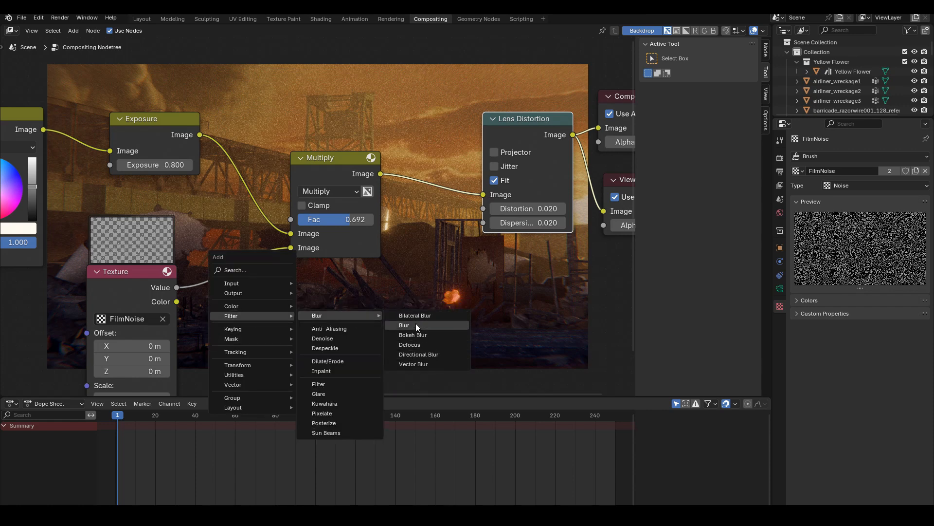
Insert a Gaussian 0.1% Blur on the noise before Multiply and lower its Fac to 0.408.
{"action": "left_click", "coordinate": [404, 325]}
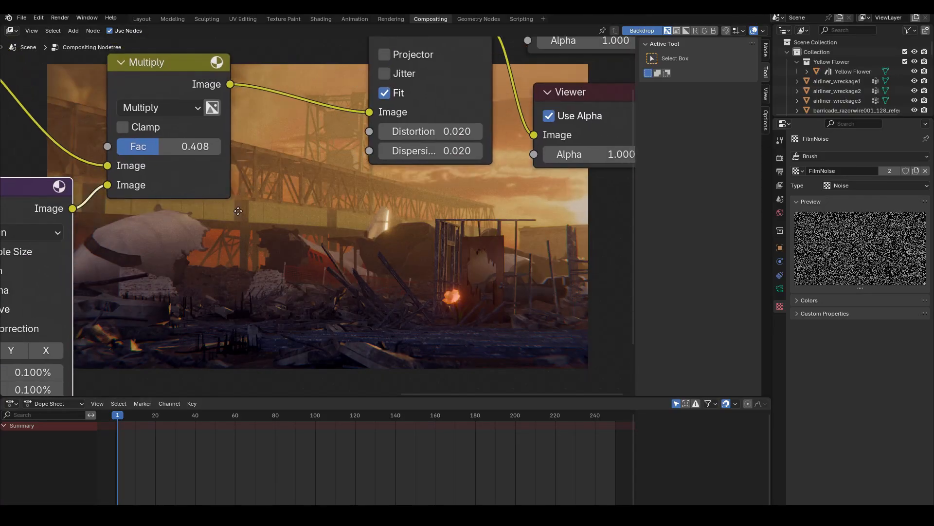
{"action": "left_click", "coordinate": [141, 19]}
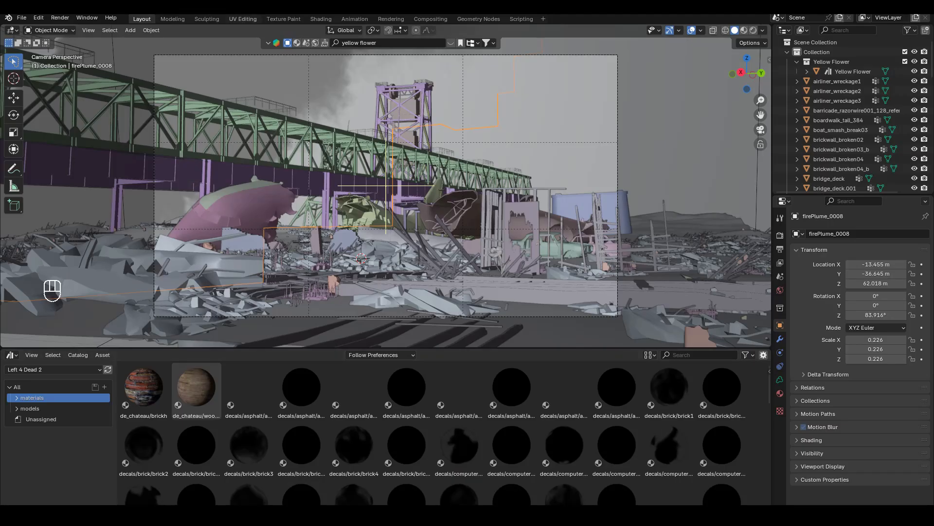
{"action": "left_click", "coordinate": [430, 19]}
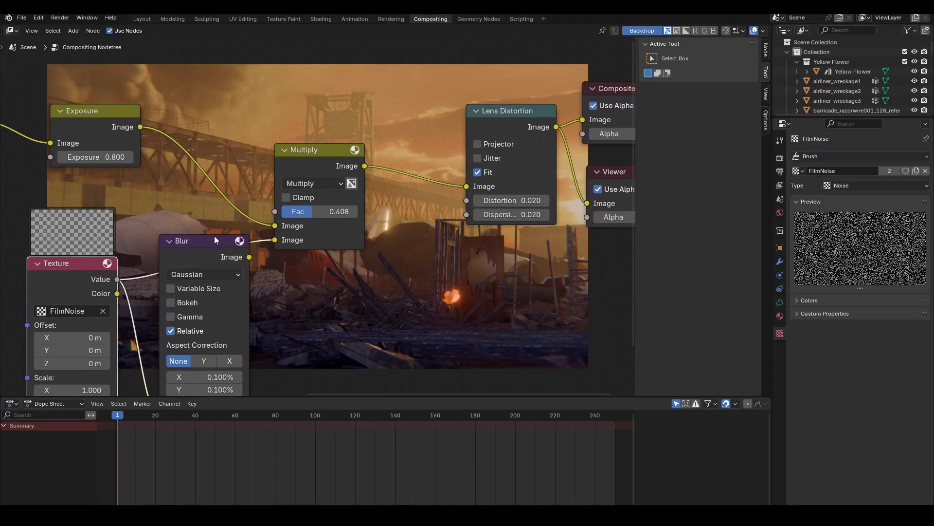